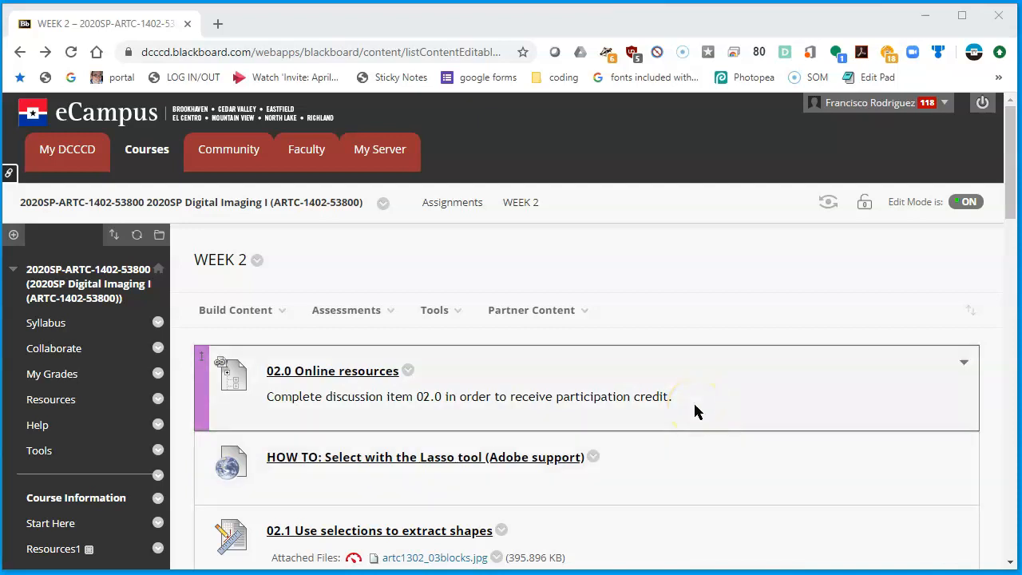
{"action": "mouse_move", "coordinate": [646, 218]}
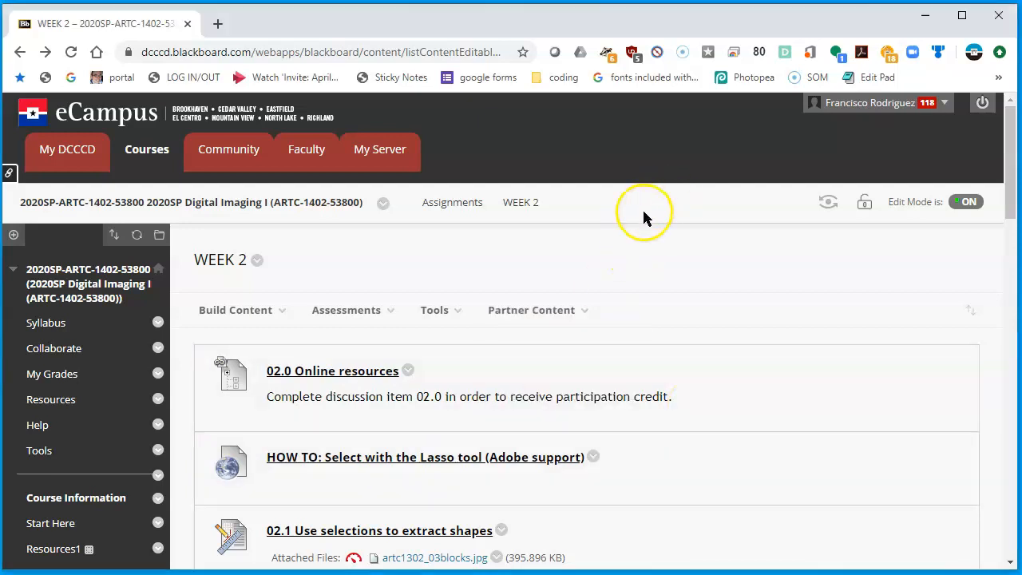
Scroll the WEEK 2 page down to the 02.2 Select by Color Range item and its files.
{"action": "scroll", "scroll_direction": "down", "scroll_amount": 3}
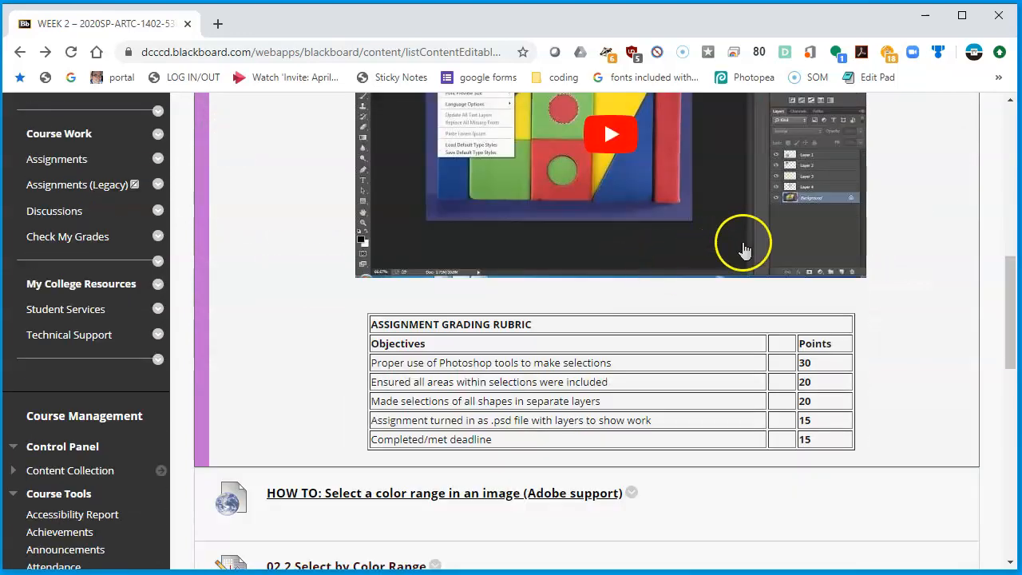
{"action": "scroll", "scroll_direction": "down", "scroll_amount": 3}
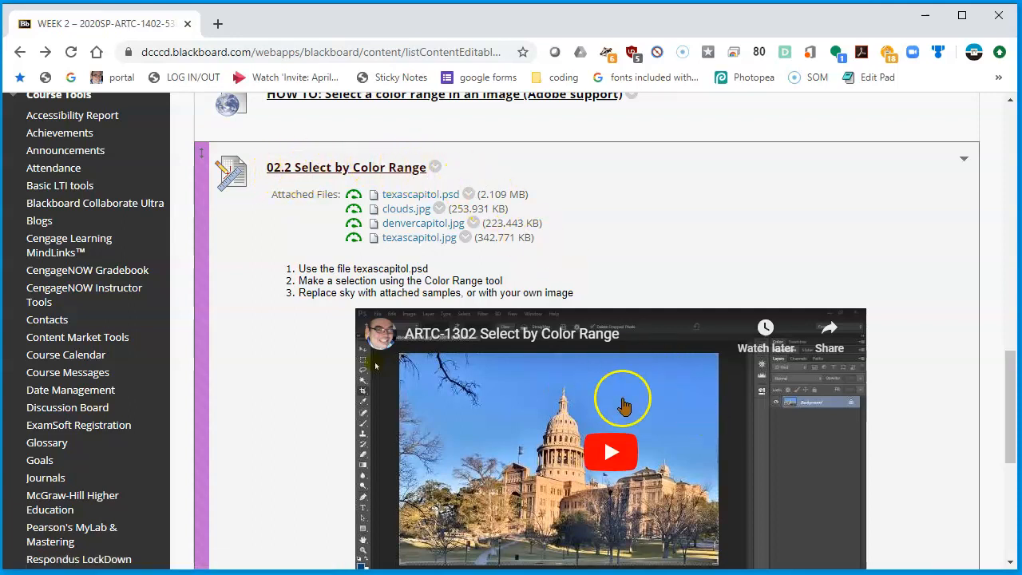
{"action": "mouse_move", "coordinate": [439, 208]}
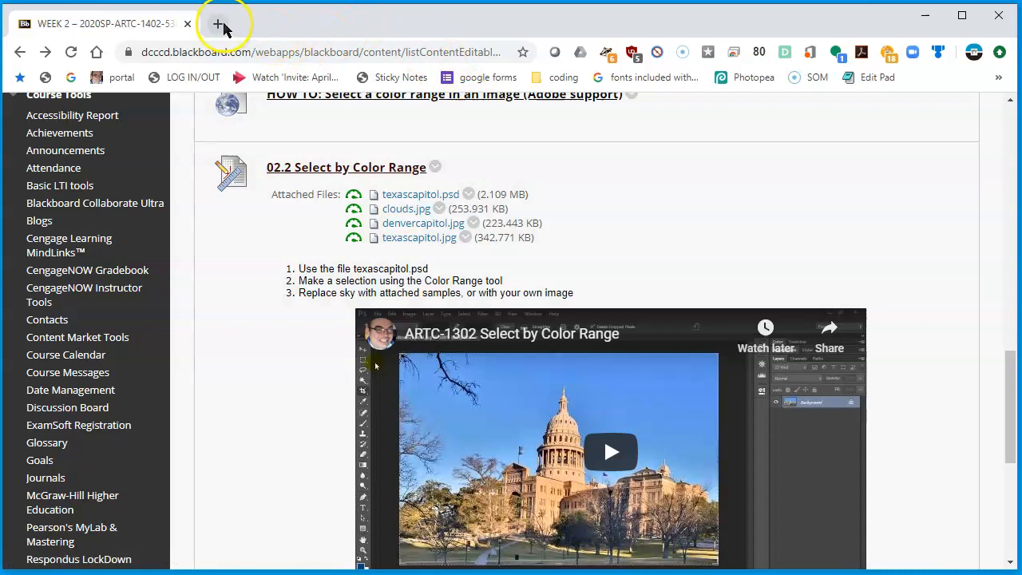
Open Photopea in a new browser tab, then return to the WEEK 2 Blackboard tab.
{"action": "left_click", "coordinate": [217, 23]}
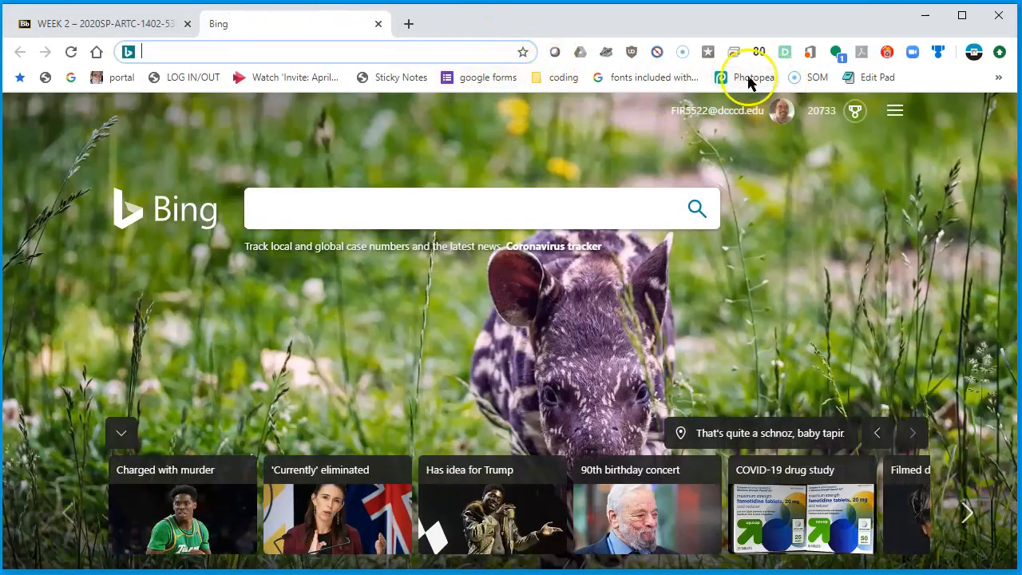
{"action": "left_click", "coordinate": [744, 77]}
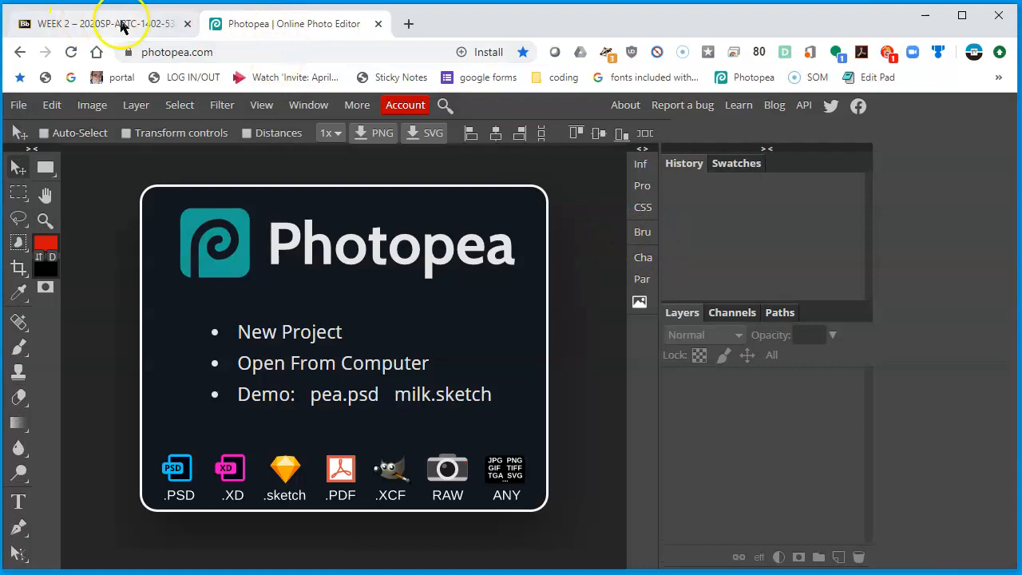
{"action": "left_click", "coordinate": [96, 24]}
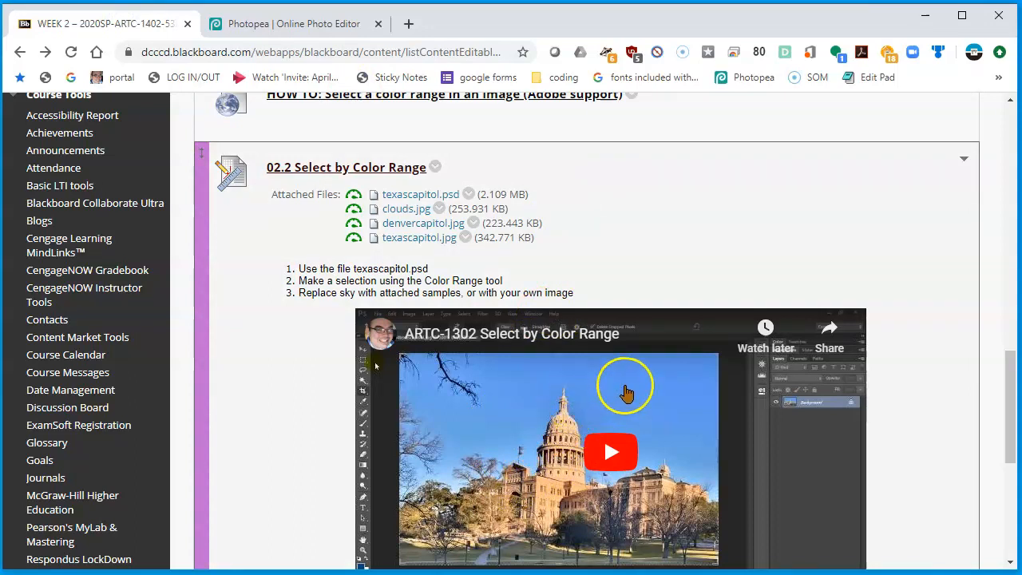
{"action": "mouse_move", "coordinate": [671, 407]}
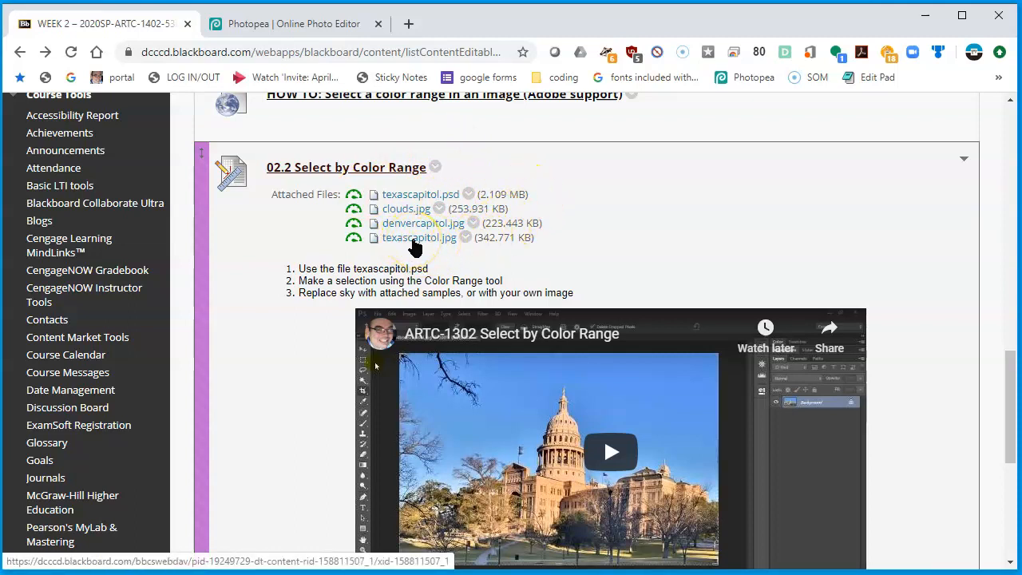
Open the texascapitol.jpg attachment in its own tab and copy the image.
{"action": "left_click", "coordinate": [421, 237]}
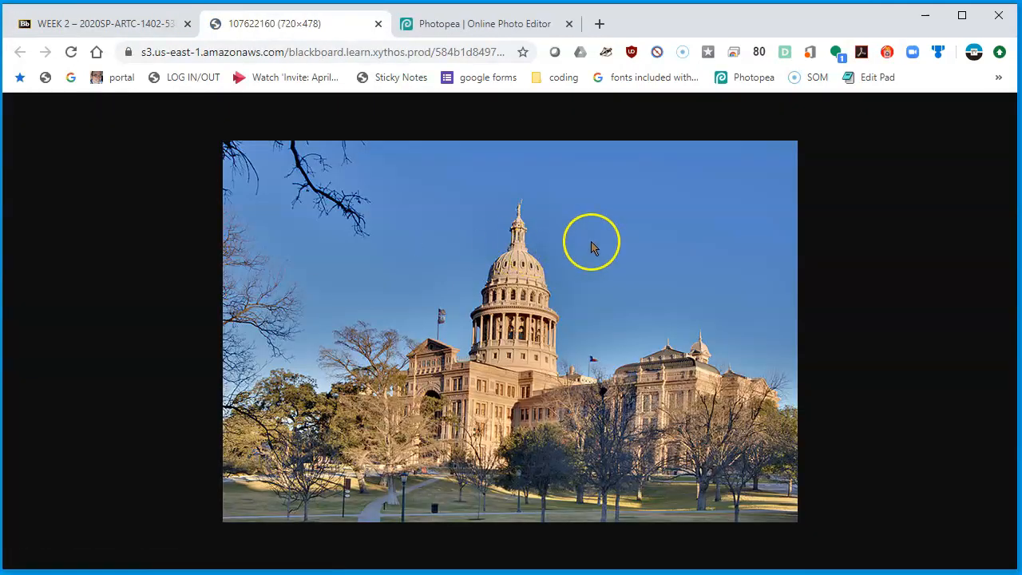
{"action": "right_click", "coordinate": [591, 242]}
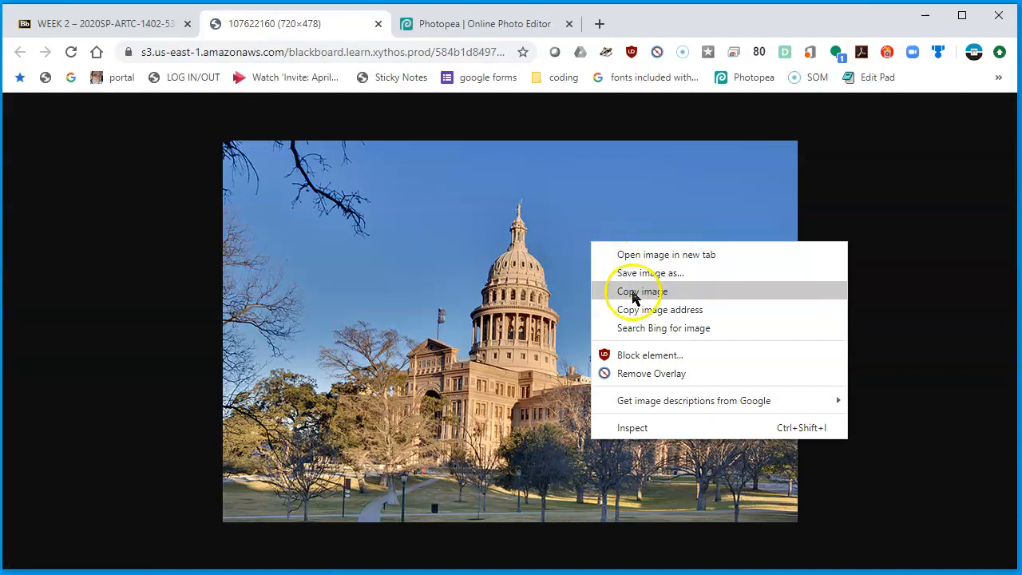
{"action": "left_click", "coordinate": [639, 290]}
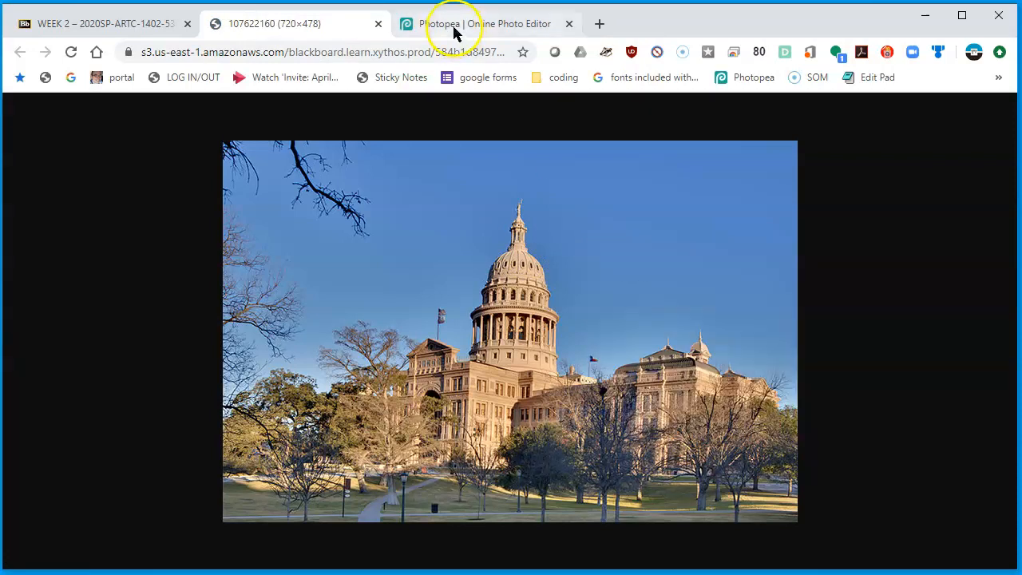
Create a new blank 720×478 px Photopea document named capitol.
{"action": "left_click", "coordinate": [487, 23]}
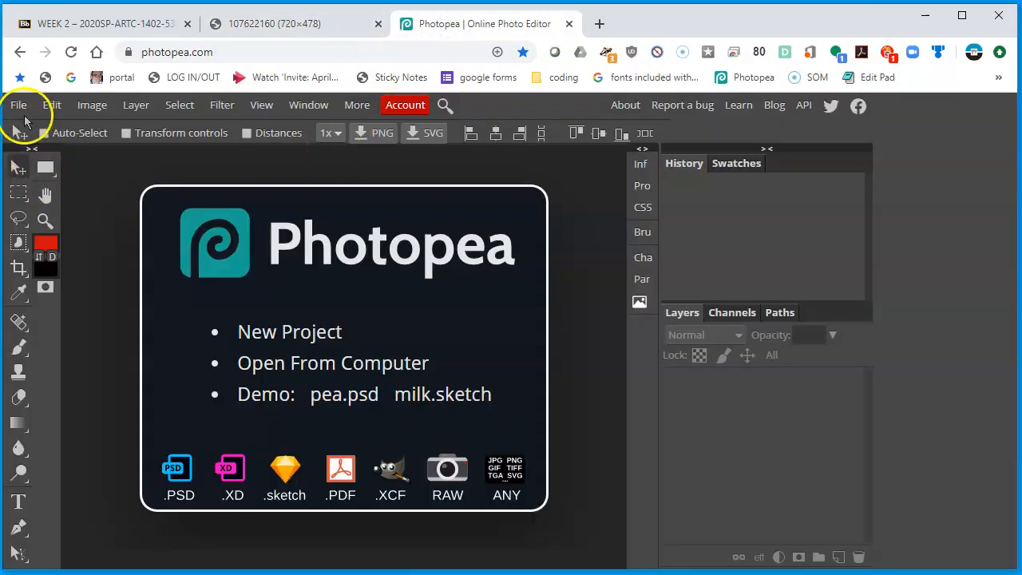
{"action": "left_click", "coordinate": [18, 105]}
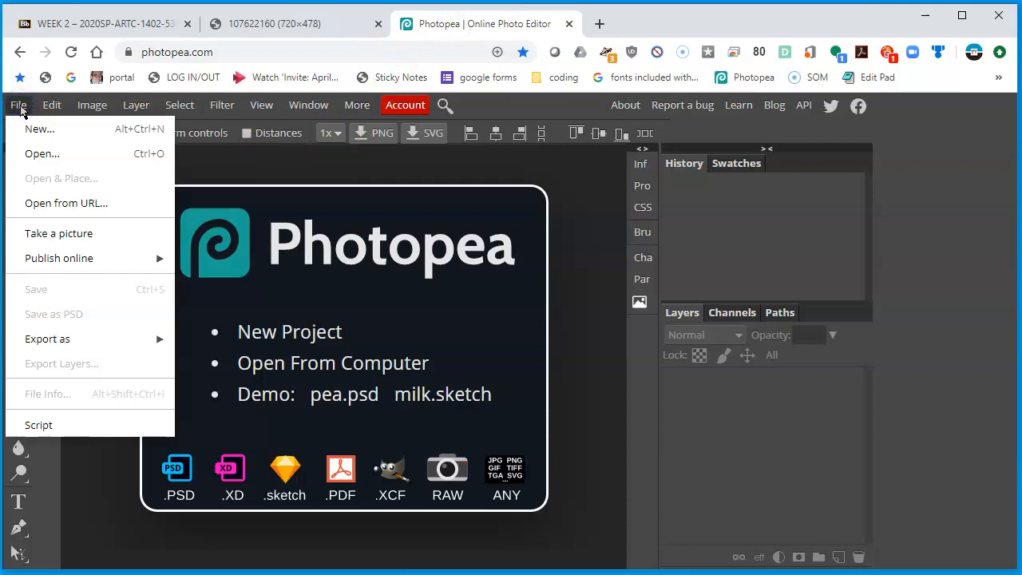
{"action": "left_click", "coordinate": [39, 128]}
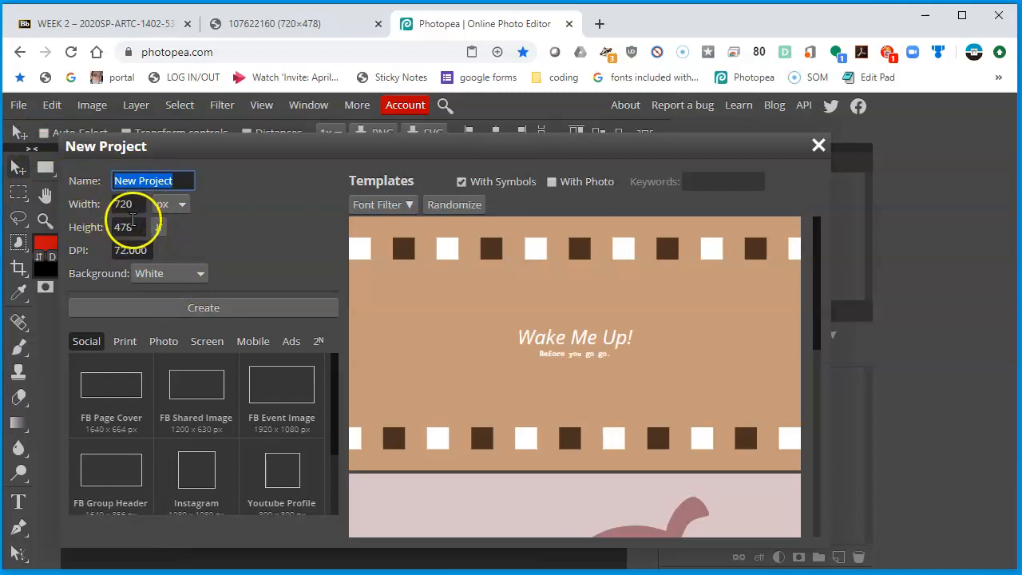
{"action": "left_click", "coordinate": [152, 180]}
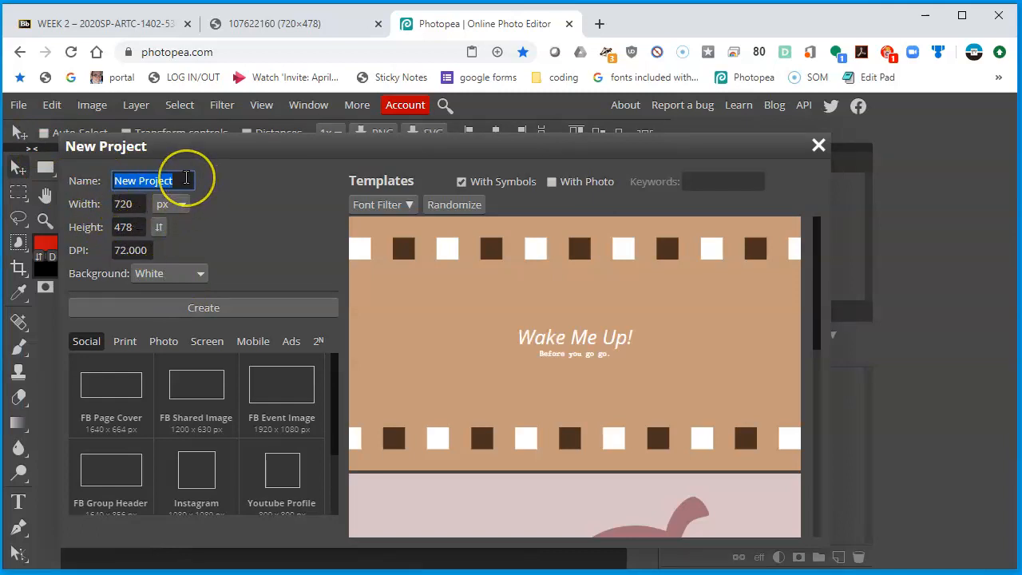
{"action": "type", "text": "capitol"}
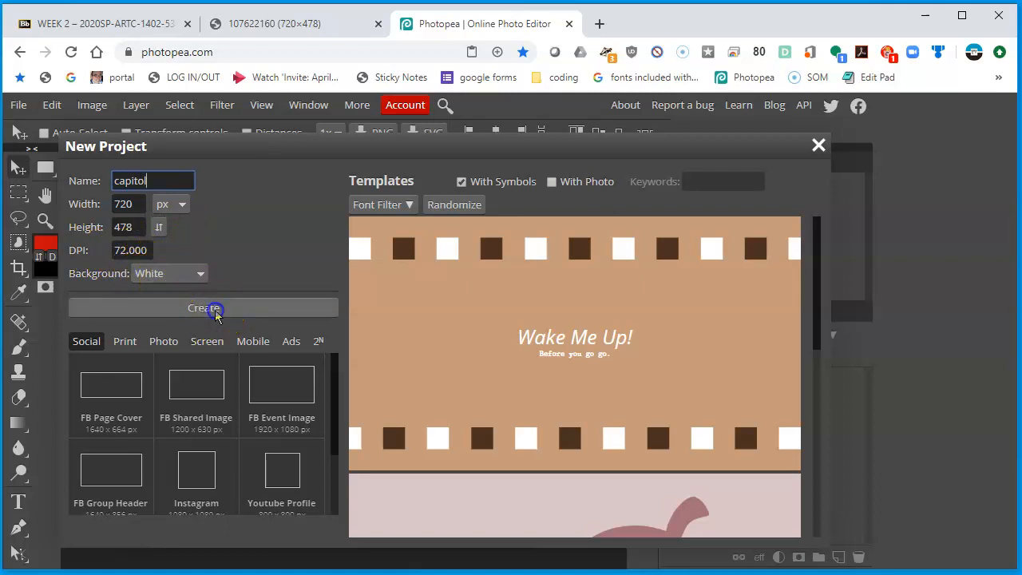
{"action": "left_click", "coordinate": [203, 308]}
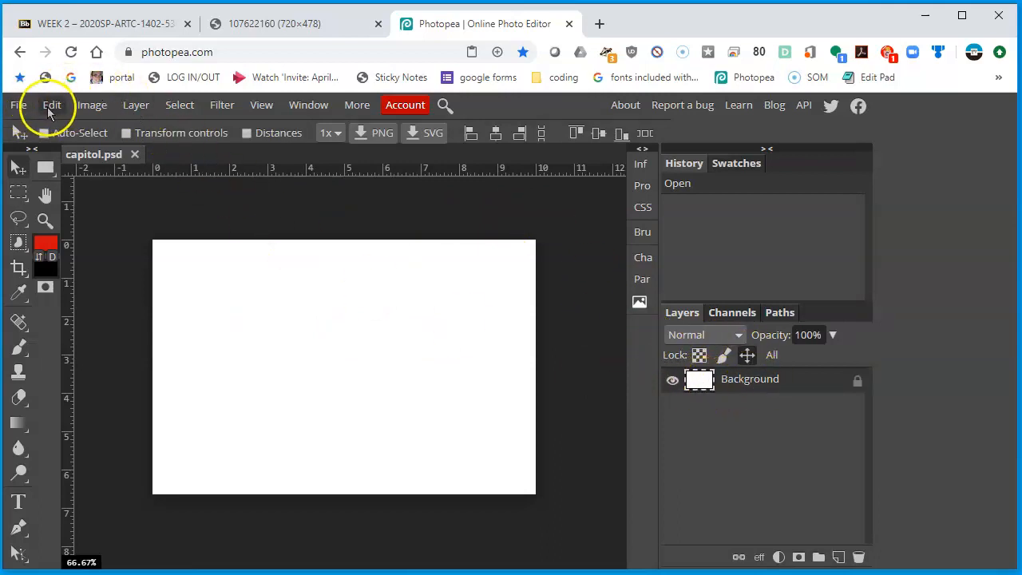
Paste the capitol photo as a new layer and rename that layer capitol.
{"action": "left_click", "coordinate": [51, 105]}
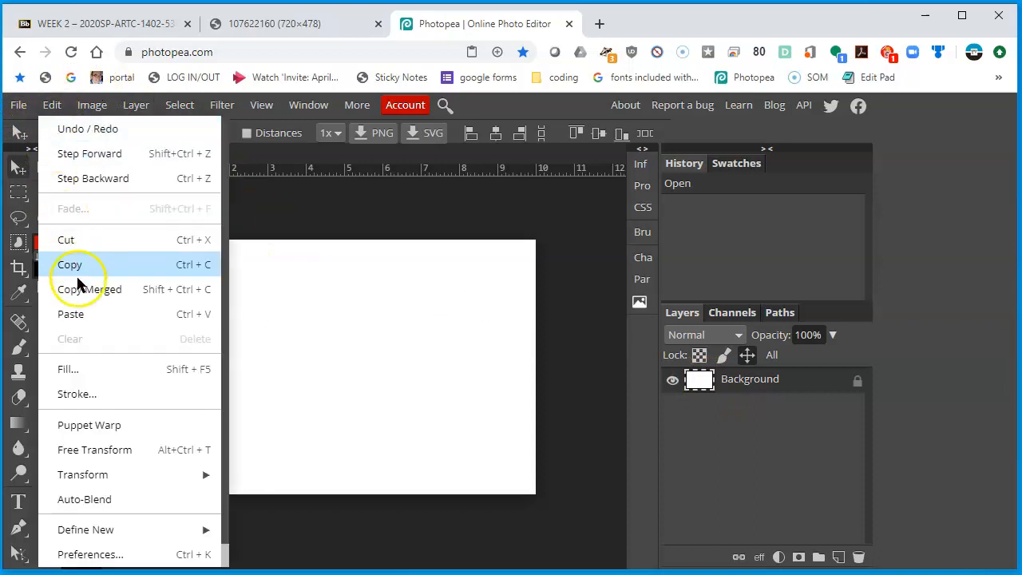
{"action": "left_click", "coordinate": [70, 314]}
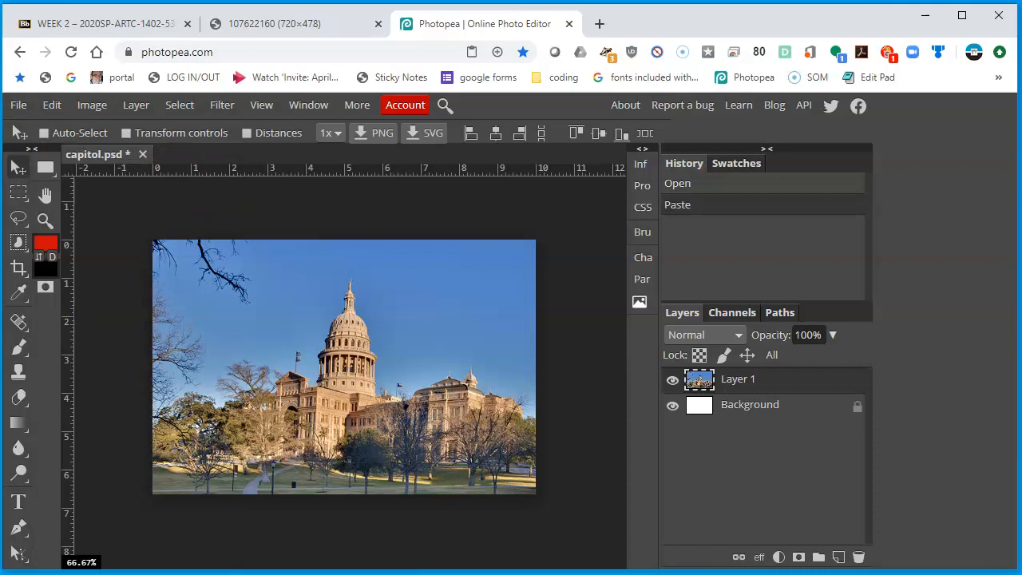
{"action": "mouse_move", "coordinate": [493, 349]}
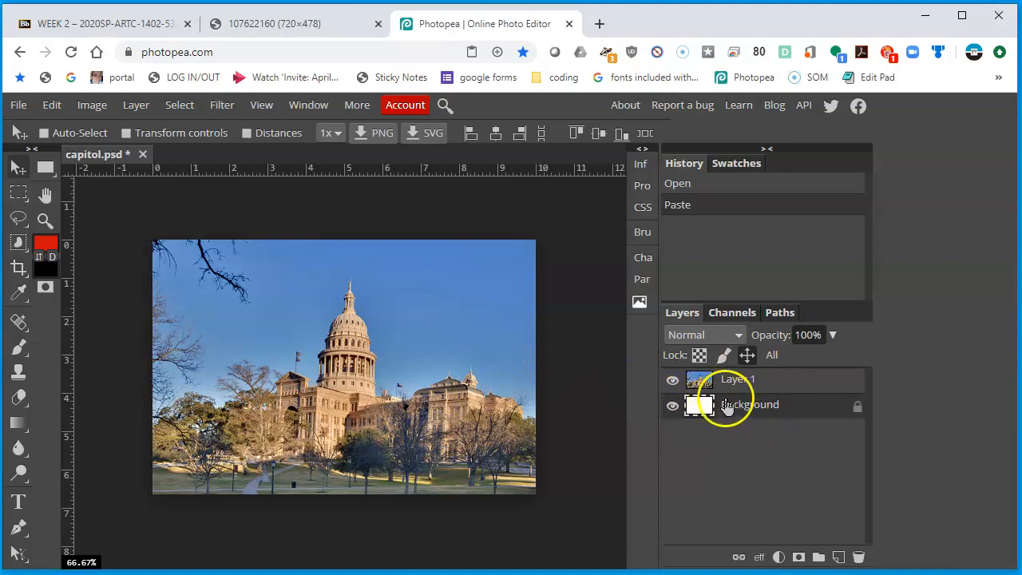
{"action": "left_click", "coordinate": [735, 379]}
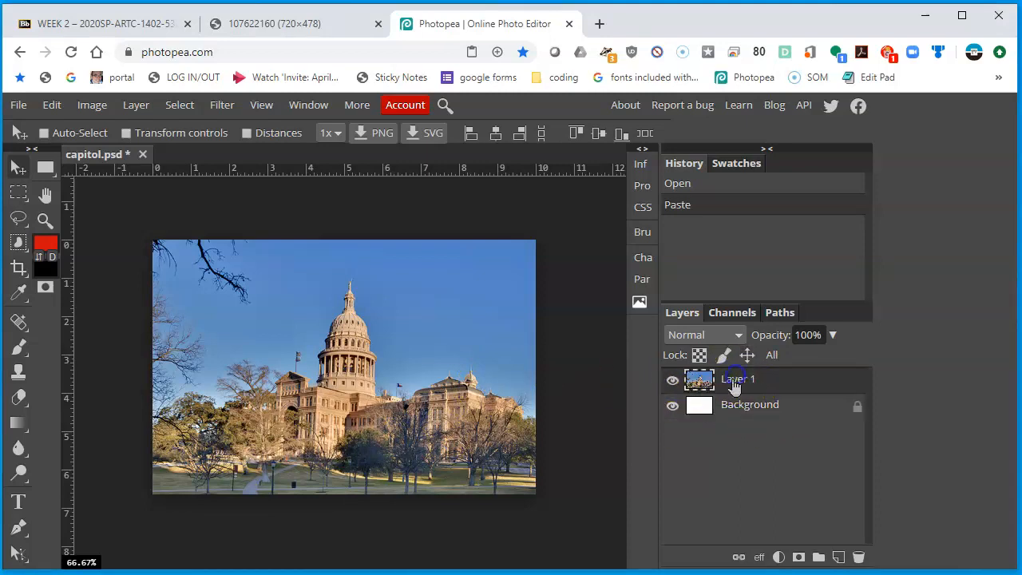
{"action": "double_click", "coordinate": [738, 379]}
{"action": "type", "text": "cap"}
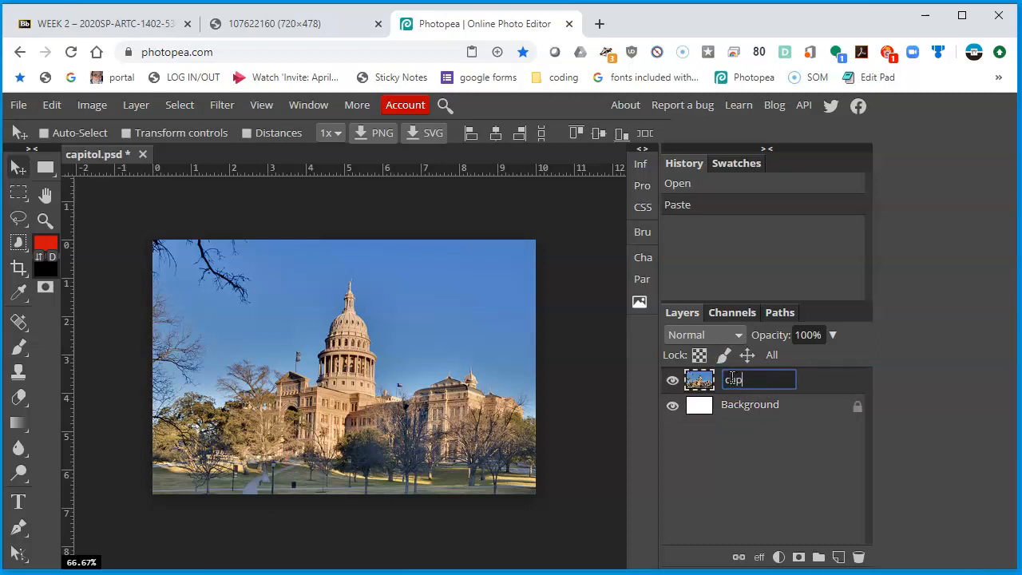
{"action": "key", "text": "Enter"}
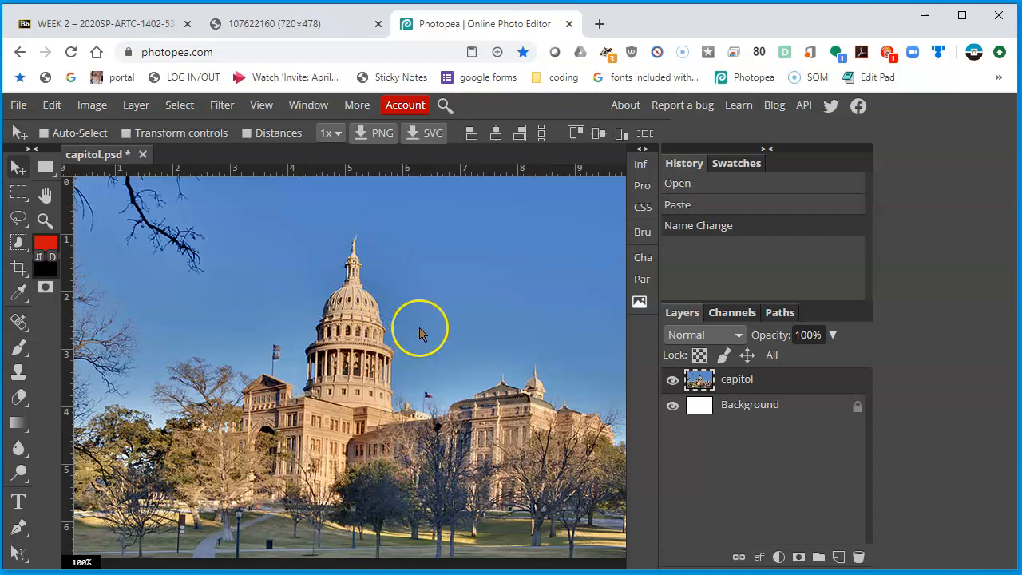
{"action": "mouse_move", "coordinate": [386, 426]}
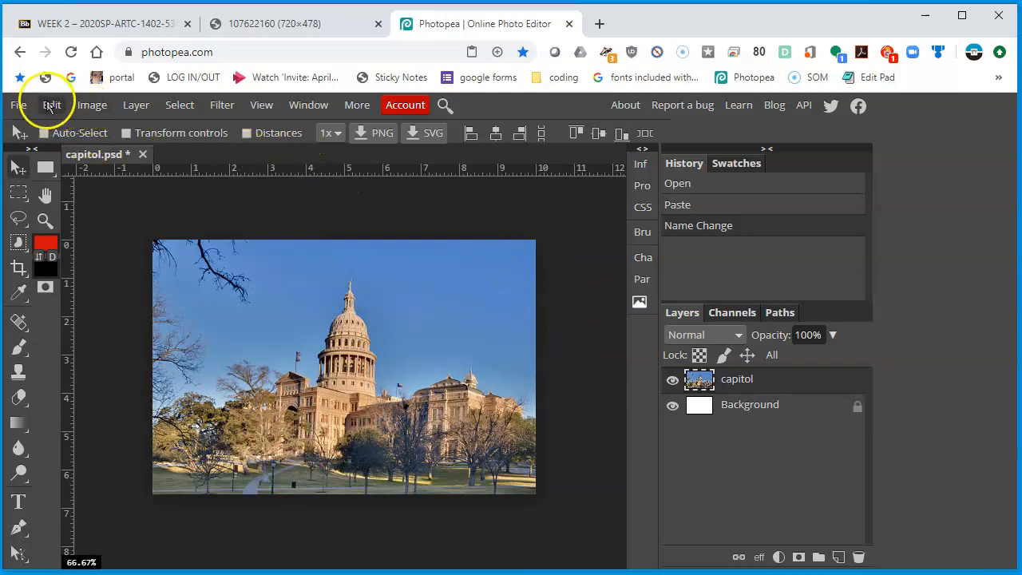
Select the blue sky with Select > Color Range at fuzziness 40, sampling the sky.
{"action": "left_click", "coordinate": [179, 105]}
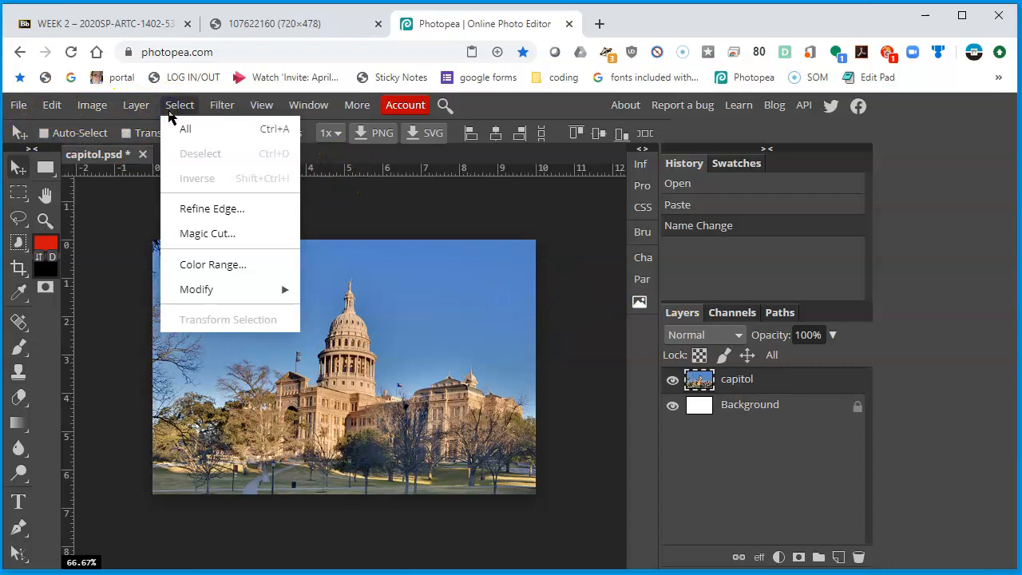
{"action": "left_click", "coordinate": [212, 264]}
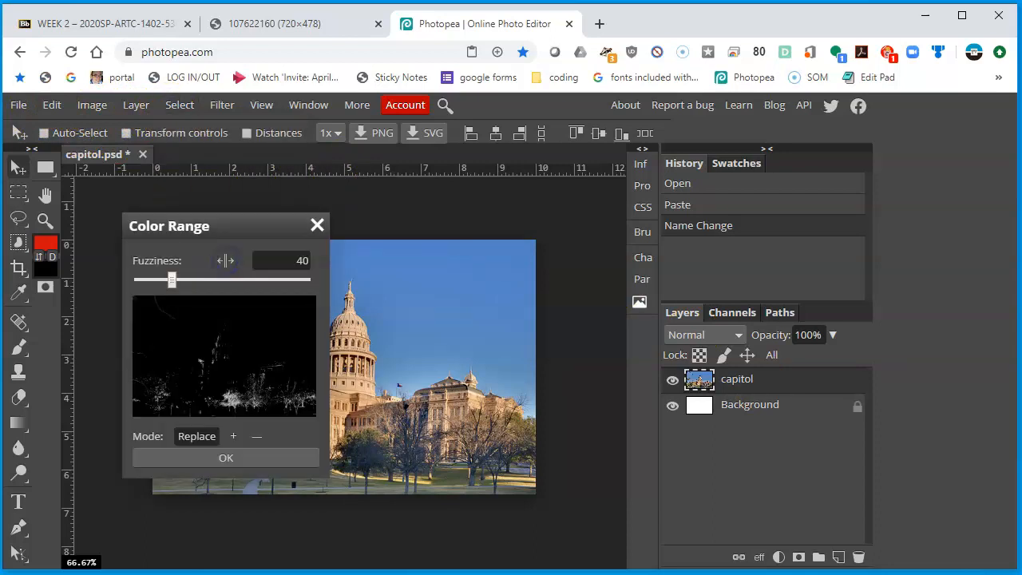
{"action": "left_click_drag", "start_coordinate": [168, 225], "coordinate": [619, 207]}
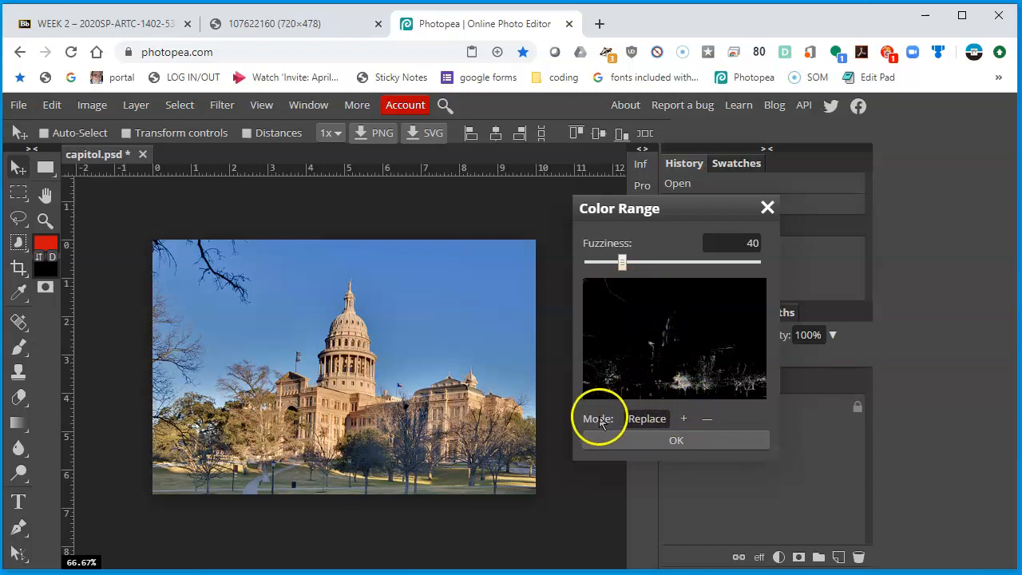
{"action": "mouse_move", "coordinate": [684, 422]}
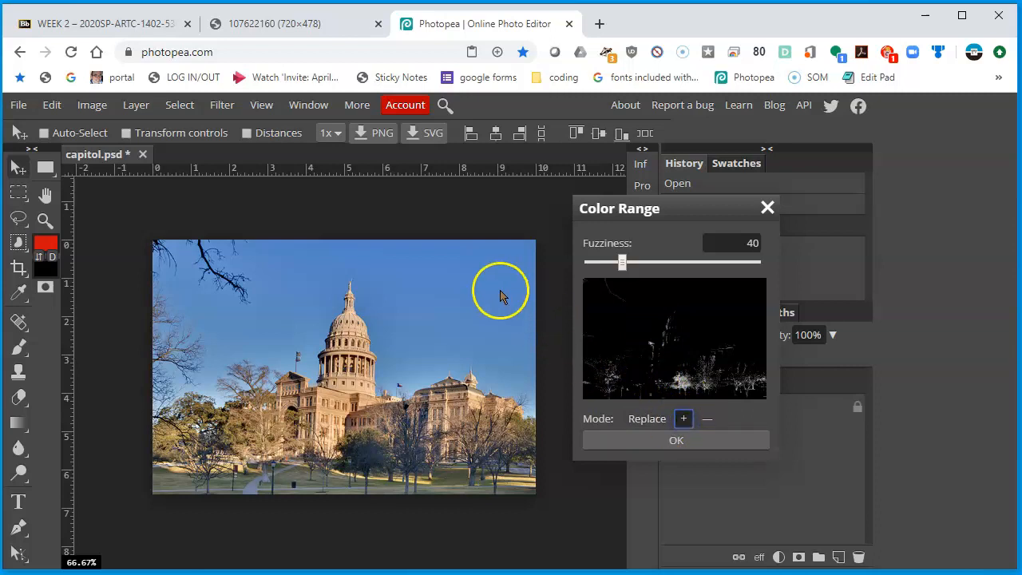
{"action": "mouse_move", "coordinate": [487, 267]}
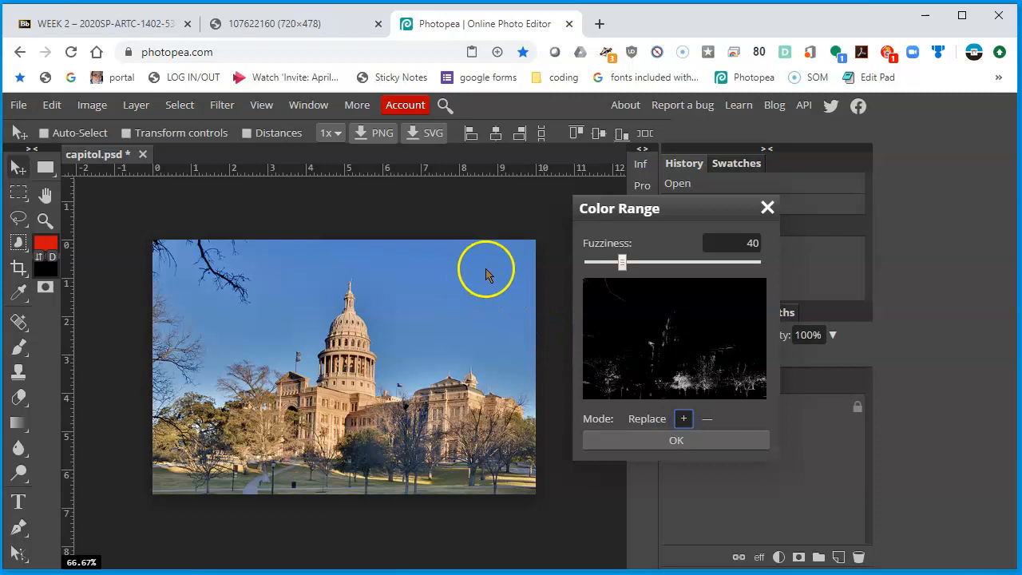
{"action": "mouse_move", "coordinate": [503, 276]}
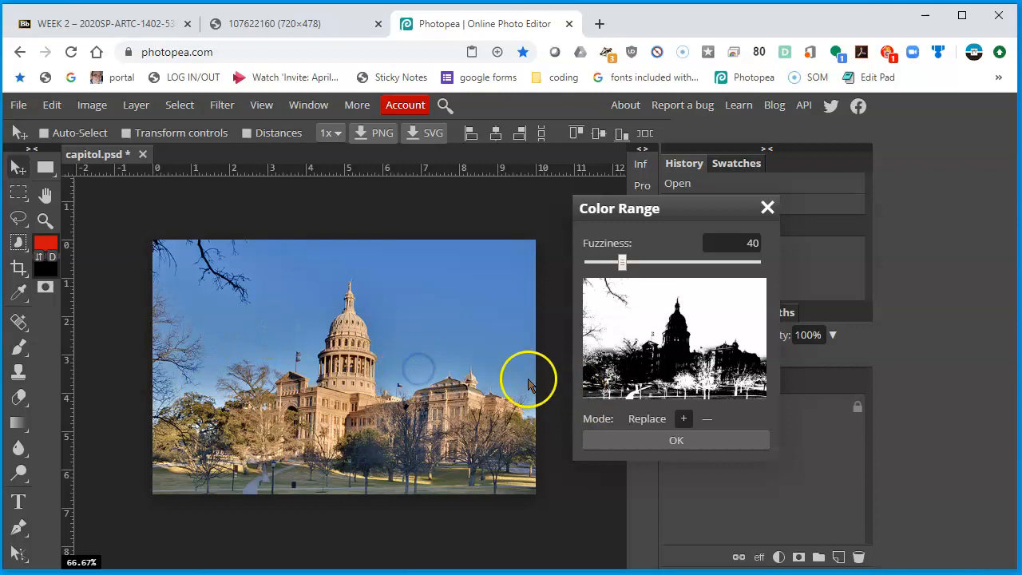
{"action": "mouse_move", "coordinate": [719, 359]}
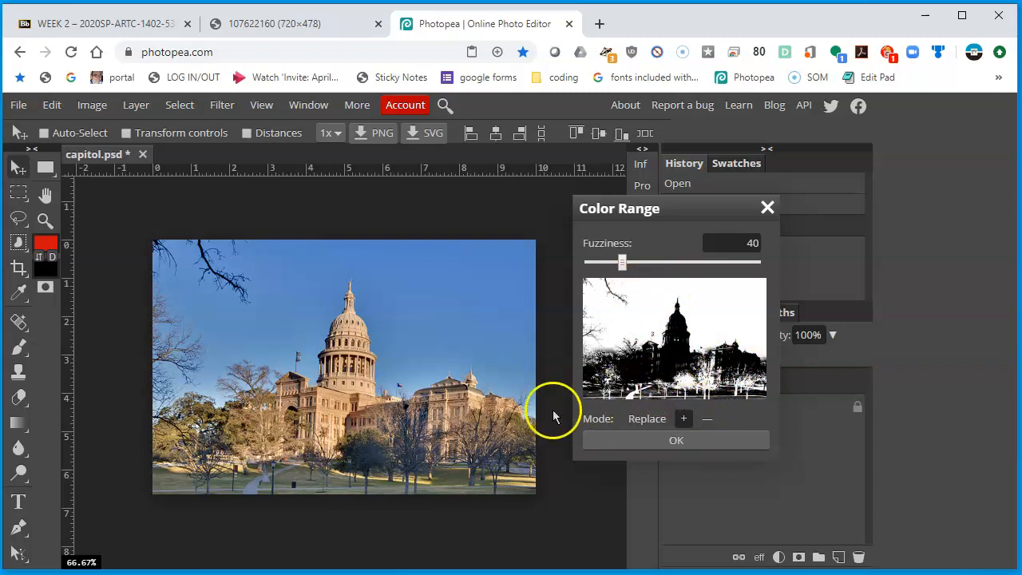
{"action": "mouse_move", "coordinate": [399, 459]}
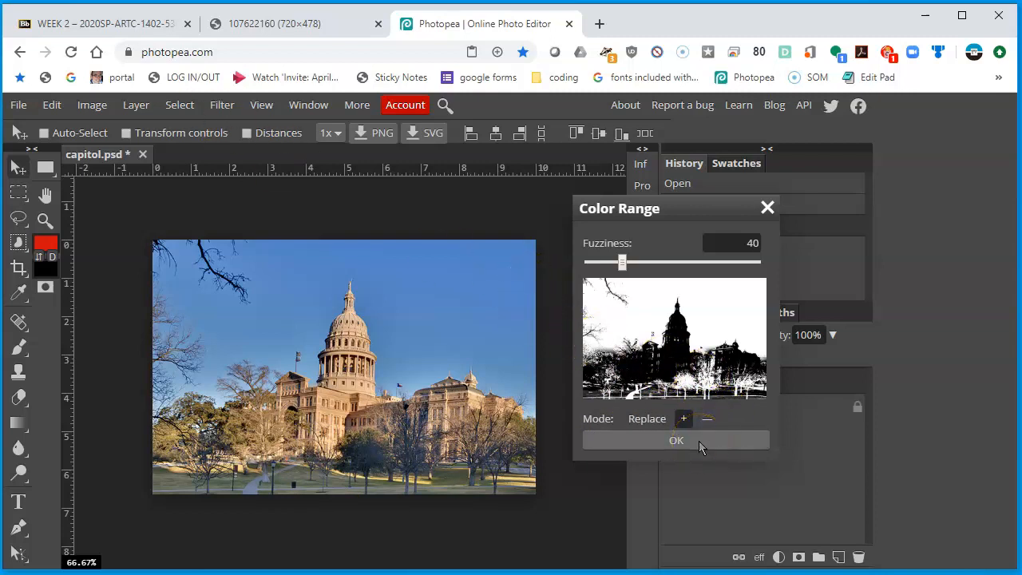
{"action": "left_click", "coordinate": [676, 439]}
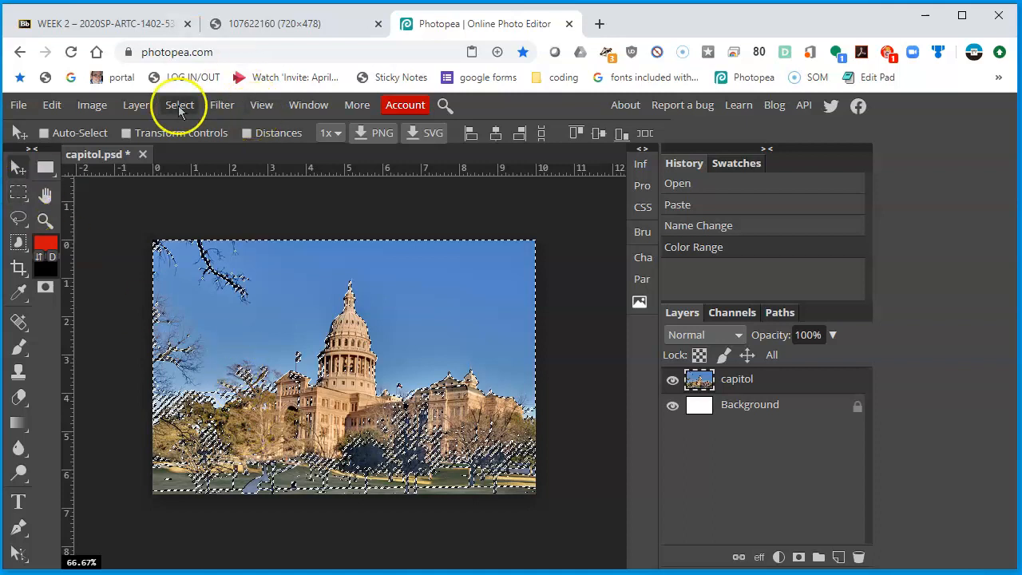
Invert the selection so the dome, buildings, trees and ground are selected.
{"action": "left_click", "coordinate": [180, 104]}
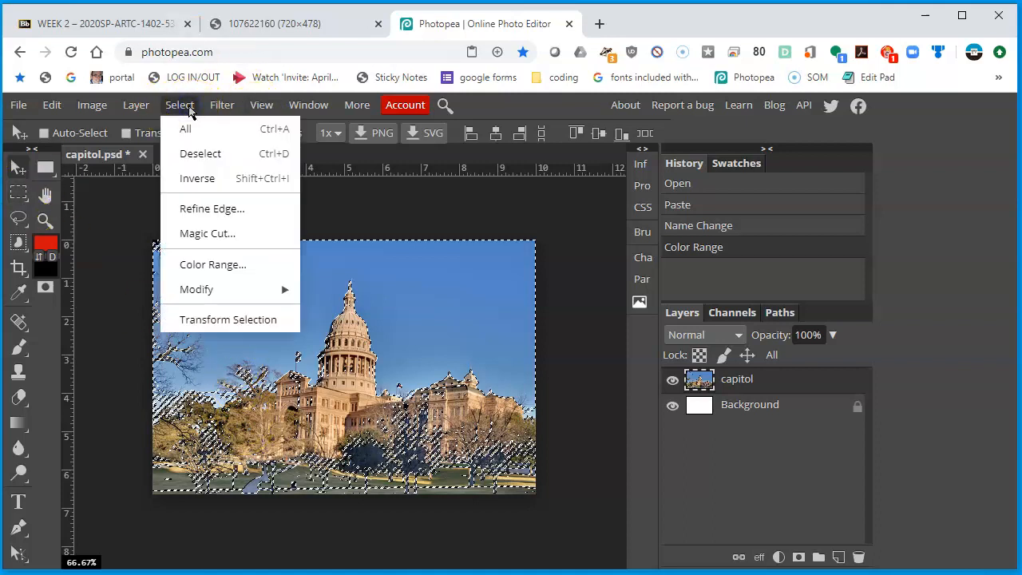
{"action": "mouse_move", "coordinate": [225, 178]}
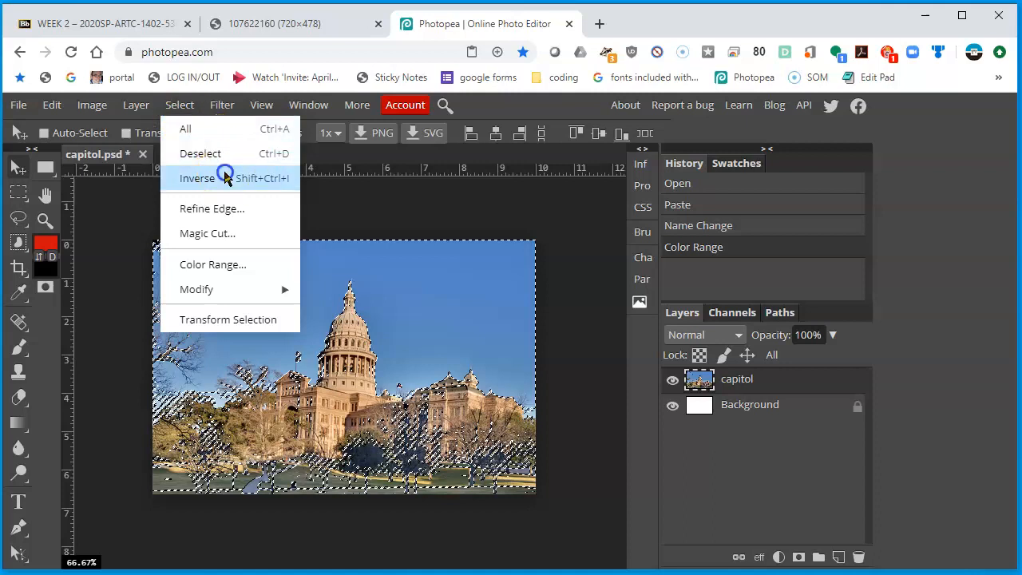
{"action": "left_click", "coordinate": [196, 178]}
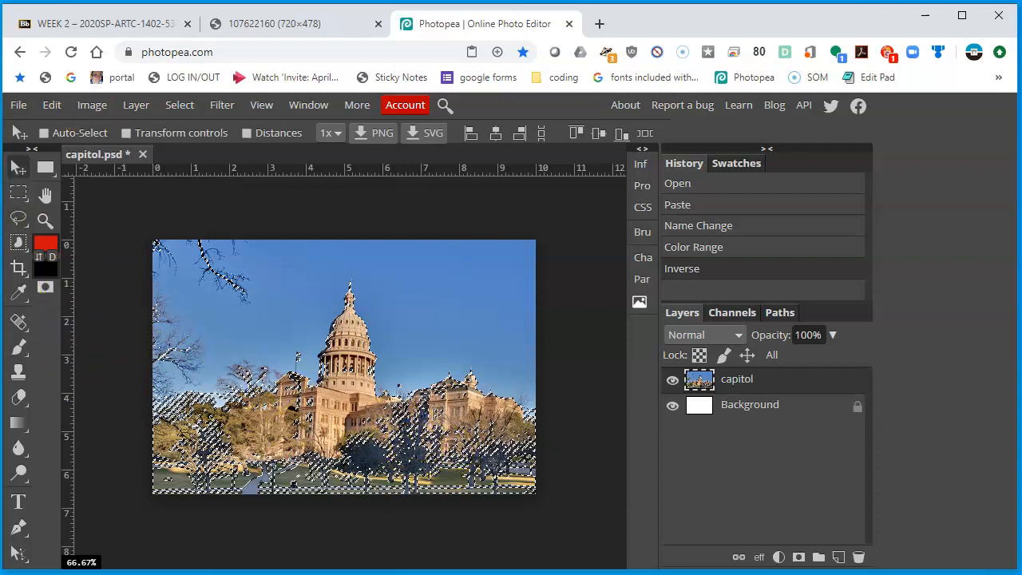
{"action": "mouse_move", "coordinate": [16, 188]}
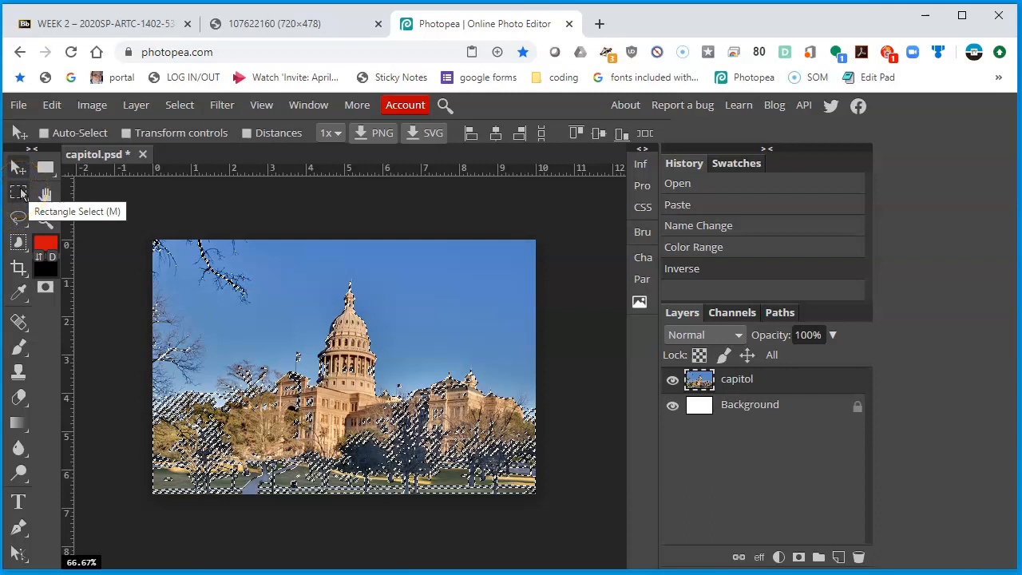
Switch to the Rectangle Select tool.
{"action": "left_click", "coordinate": [19, 192]}
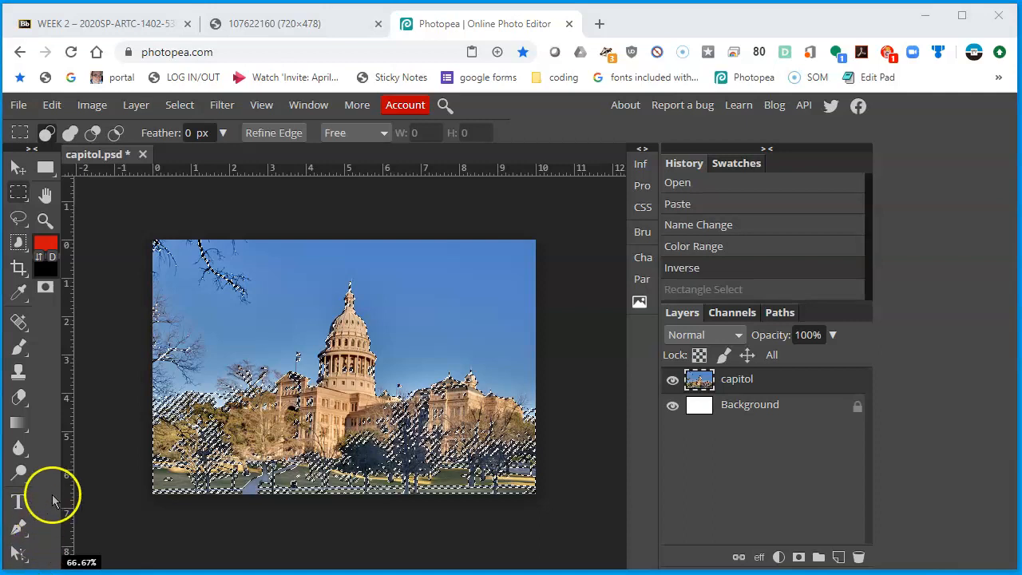
{"action": "mouse_move", "coordinate": [46, 133]}
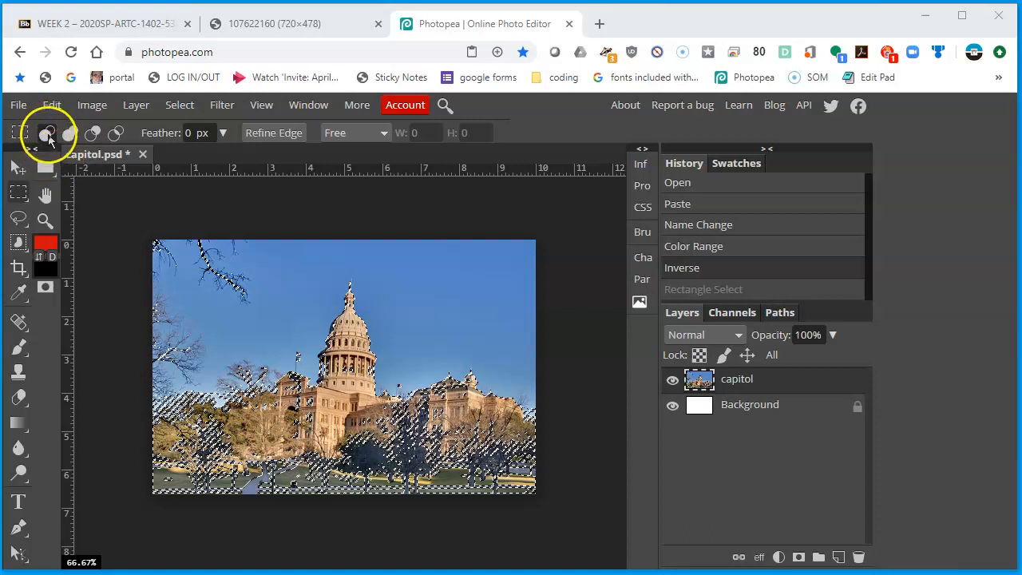
{"action": "mouse_move", "coordinate": [70, 132]}
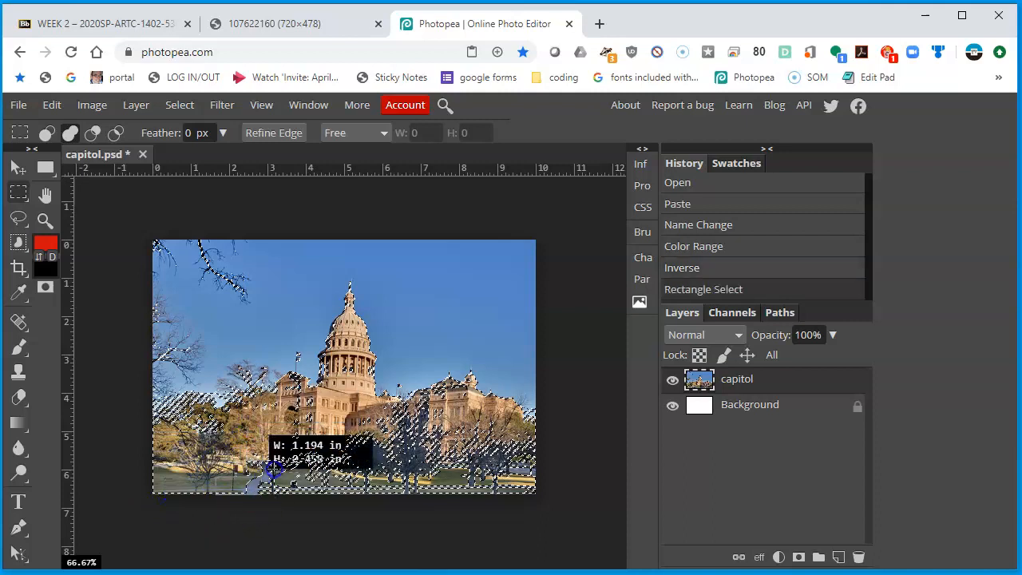
Add rectangle selections over the lower foreground and along the right-wing roofline.
{"action": "left_click_drag", "start_coordinate": [275, 467], "coordinate": [359, 479]}
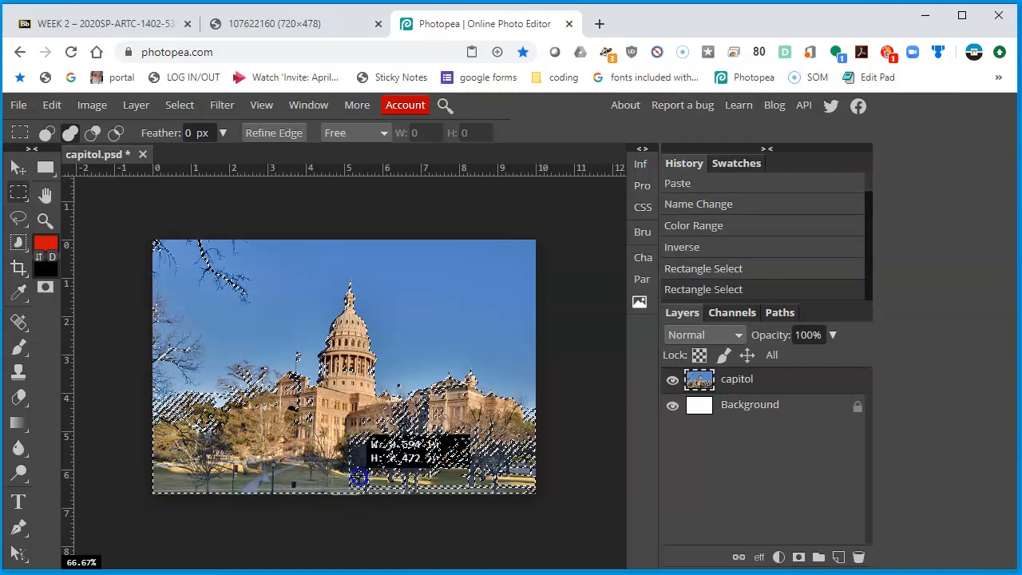
{"action": "left_click_drag", "start_coordinate": [359, 478], "coordinate": [471, 403]}
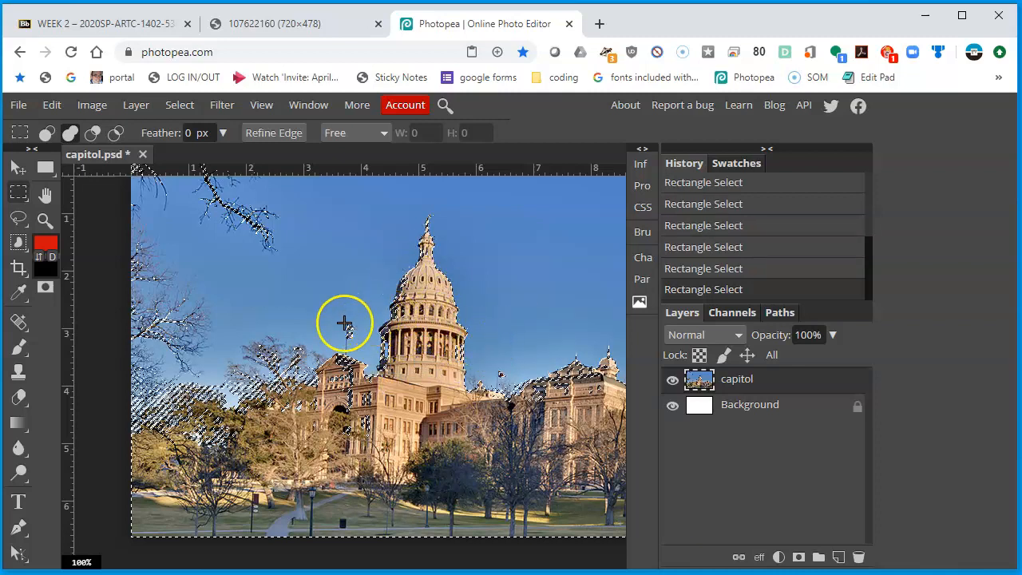
{"action": "mouse_move", "coordinate": [563, 389]}
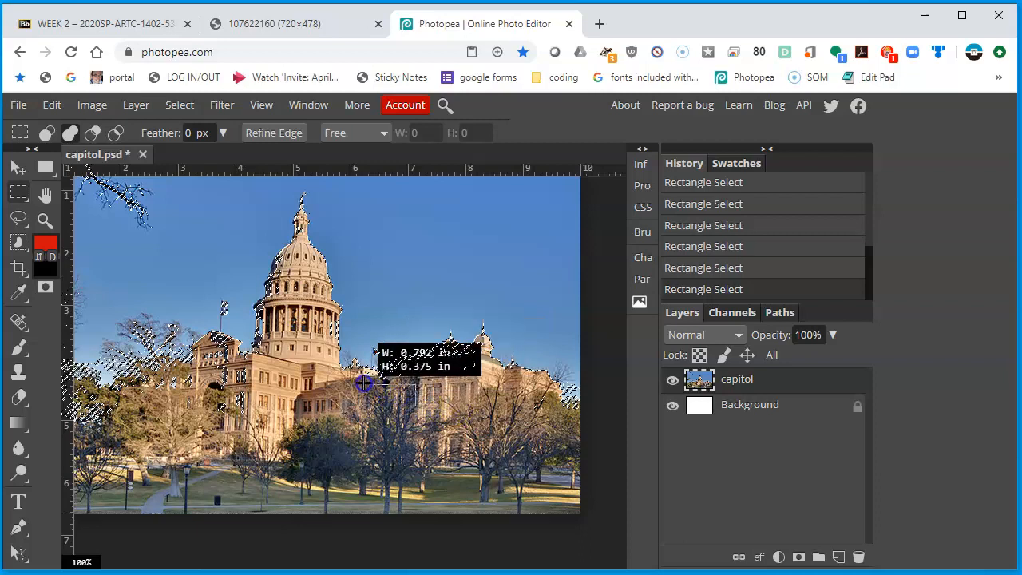
{"action": "left_click_drag", "start_coordinate": [363, 383], "coordinate": [457, 358]}
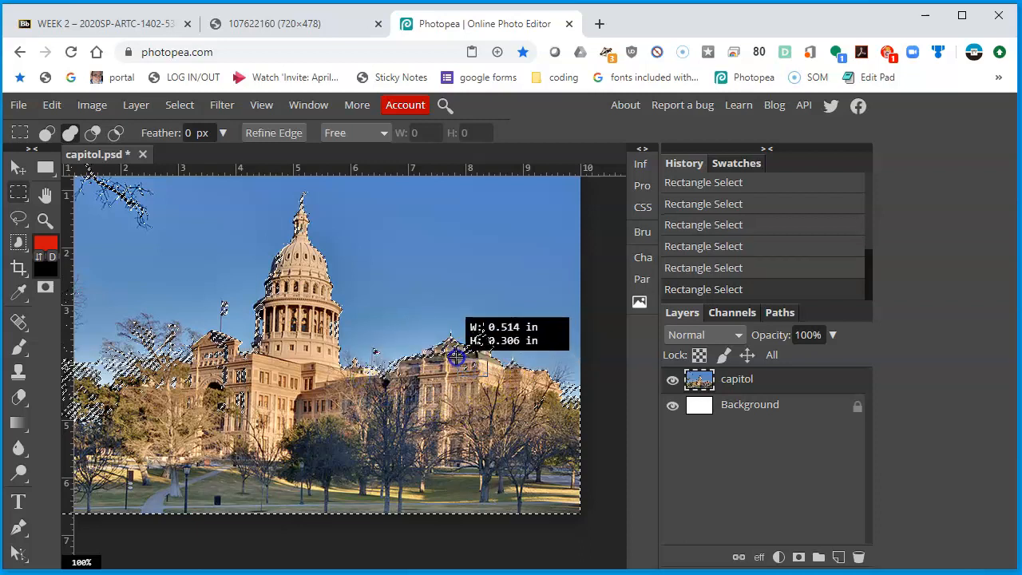
{"action": "left_click_drag", "start_coordinate": [457, 358], "coordinate": [429, 351]}
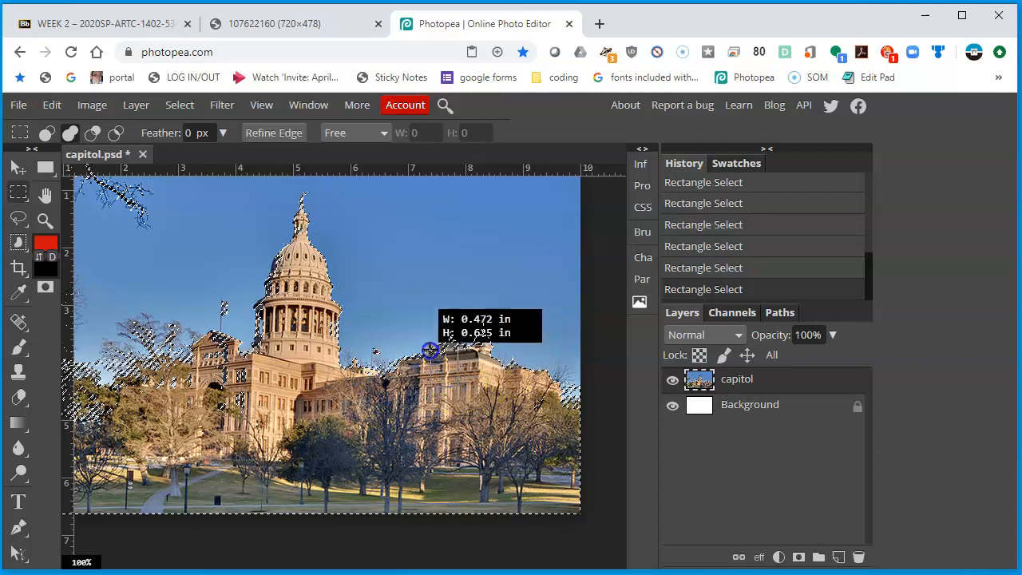
{"action": "left_click_drag", "start_coordinate": [429, 351], "coordinate": [406, 355]}
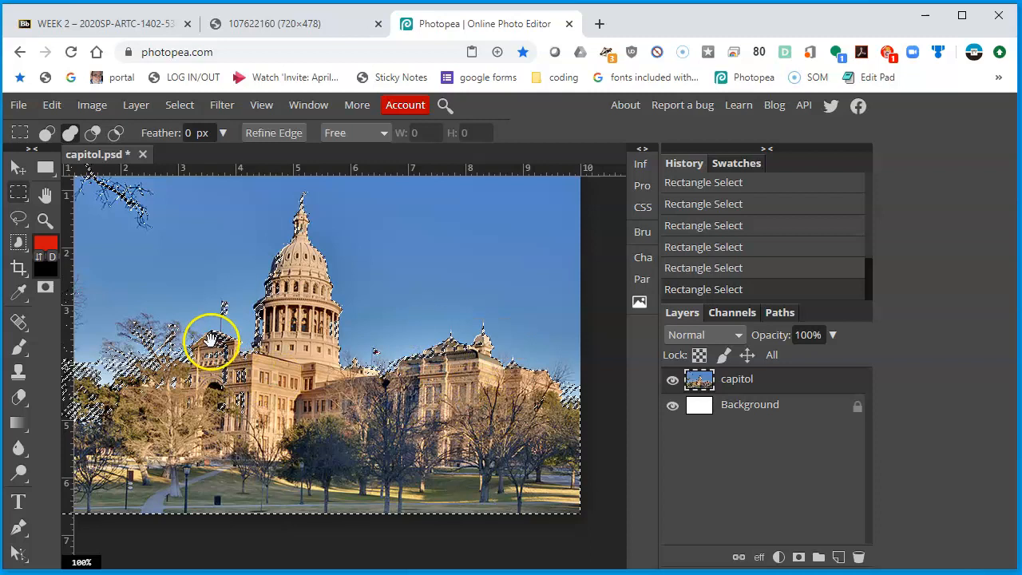
{"action": "left_click_drag", "start_coordinate": [212, 343], "coordinate": [256, 383]}
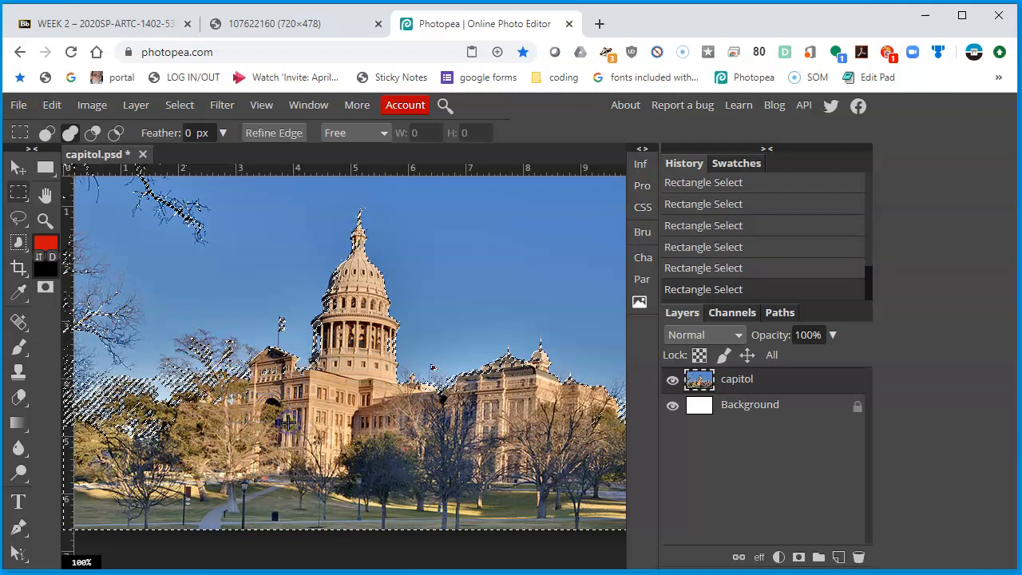
{"action": "mouse_move", "coordinate": [339, 355]}
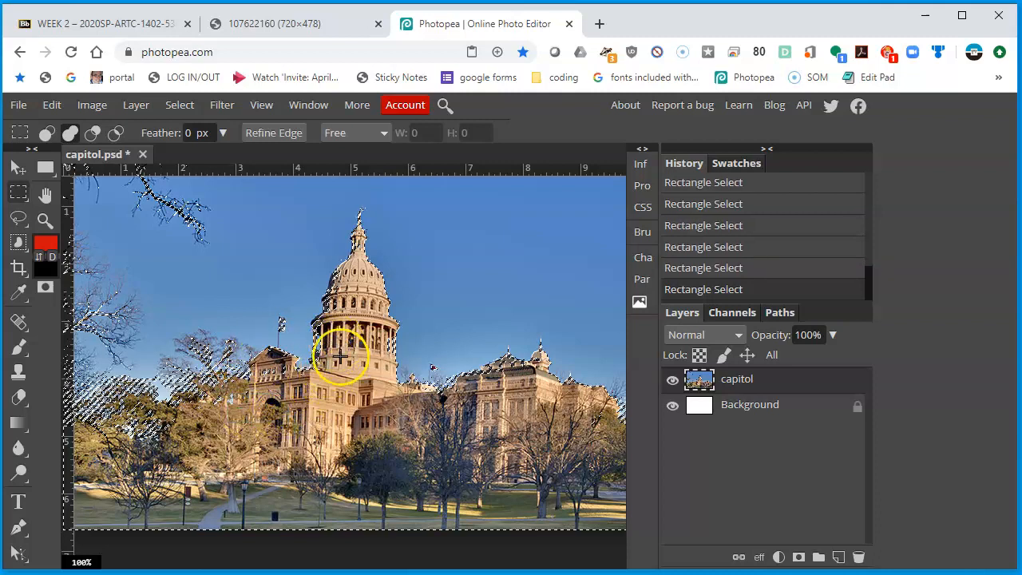
{"action": "mouse_move", "coordinate": [56, 348]}
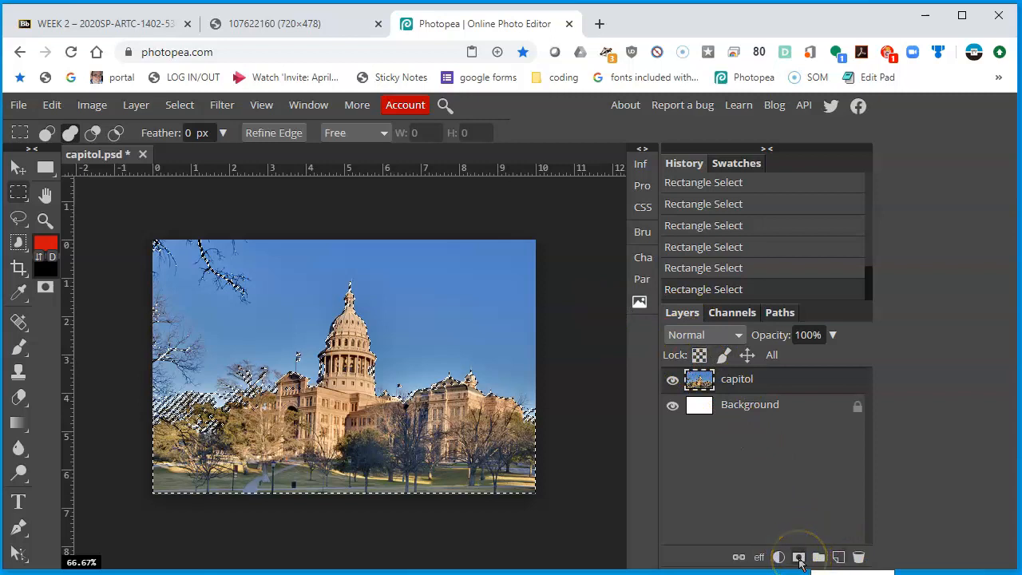
Add a raster mask hiding the sky on the capitol layer, then return to Blackboard.
{"action": "left_click", "coordinate": [798, 556]}
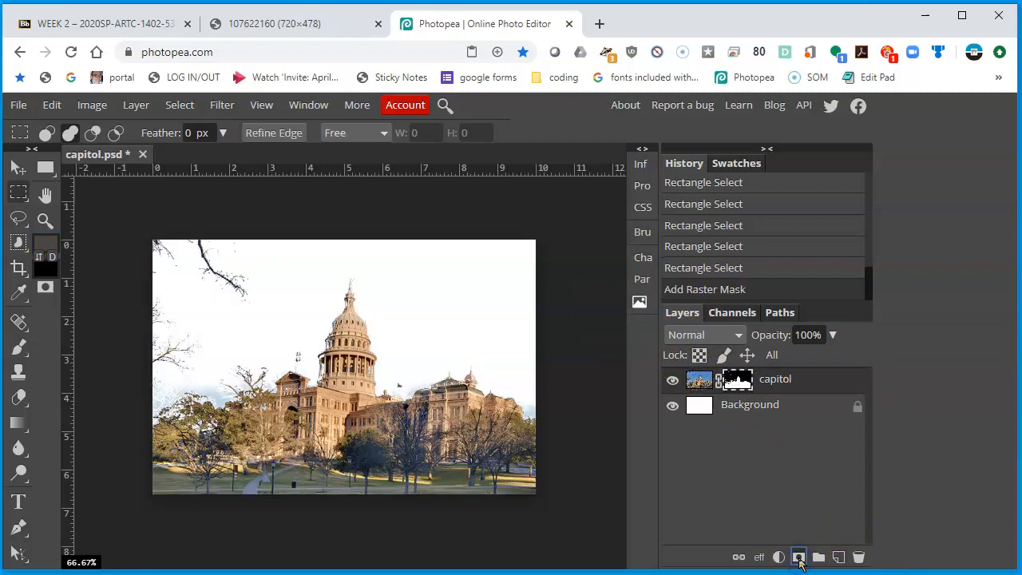
{"action": "left_click", "coordinate": [798, 556]}
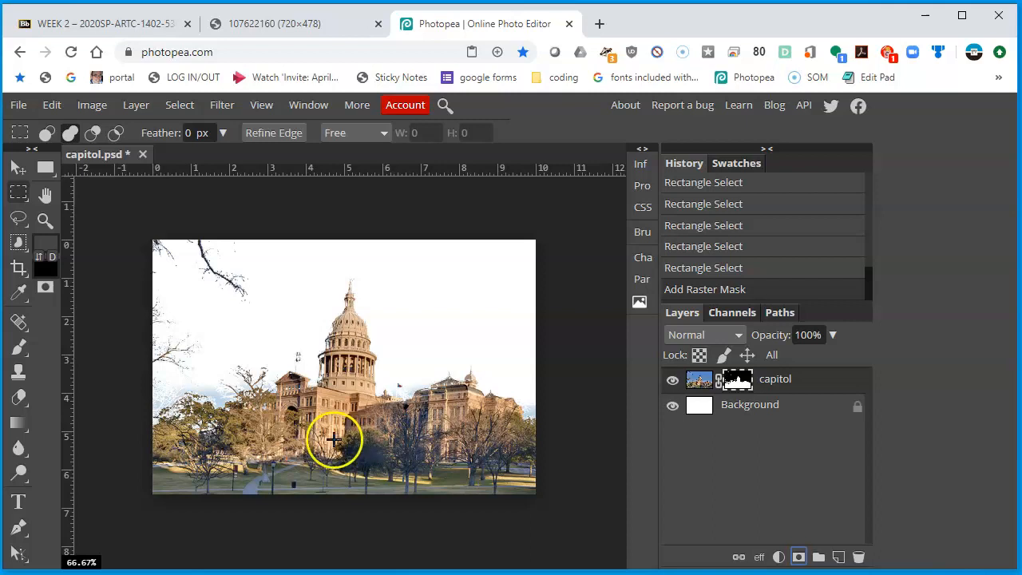
{"action": "mouse_move", "coordinate": [337, 325]}
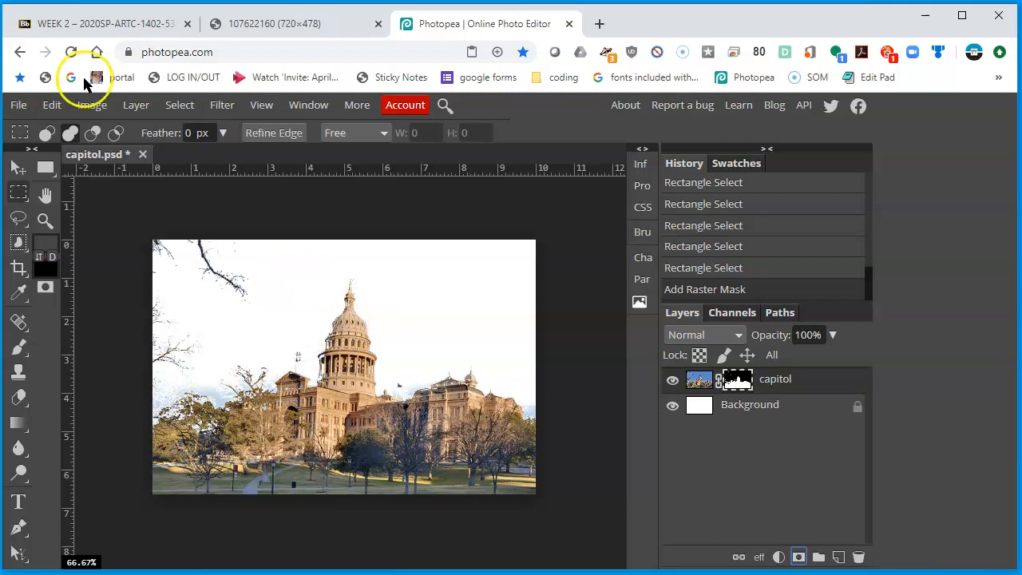
{"action": "left_click", "coordinate": [104, 23]}
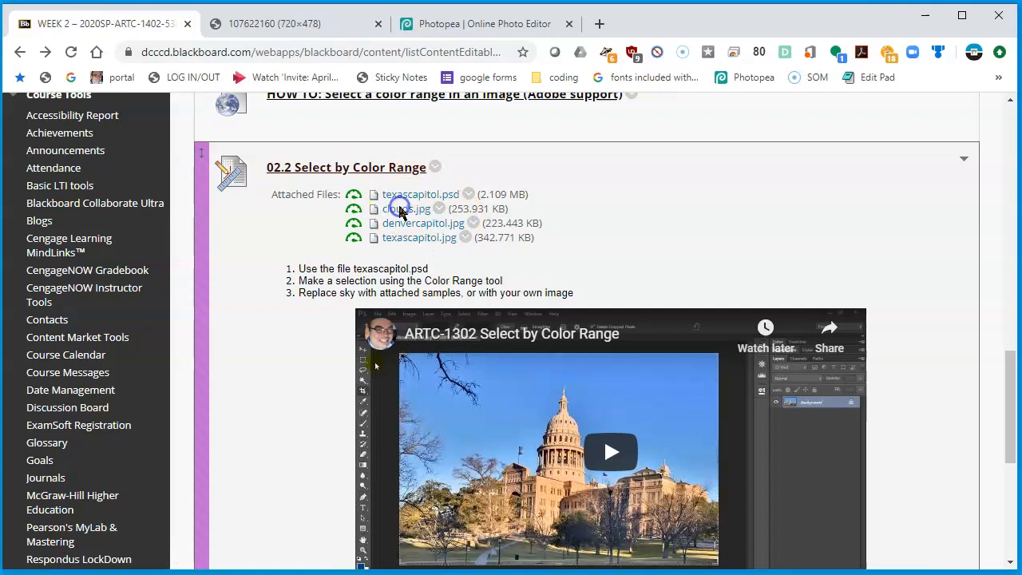
Open the attached clouds.jpg in its own tab and copy the image.
{"action": "left_click", "coordinate": [409, 208]}
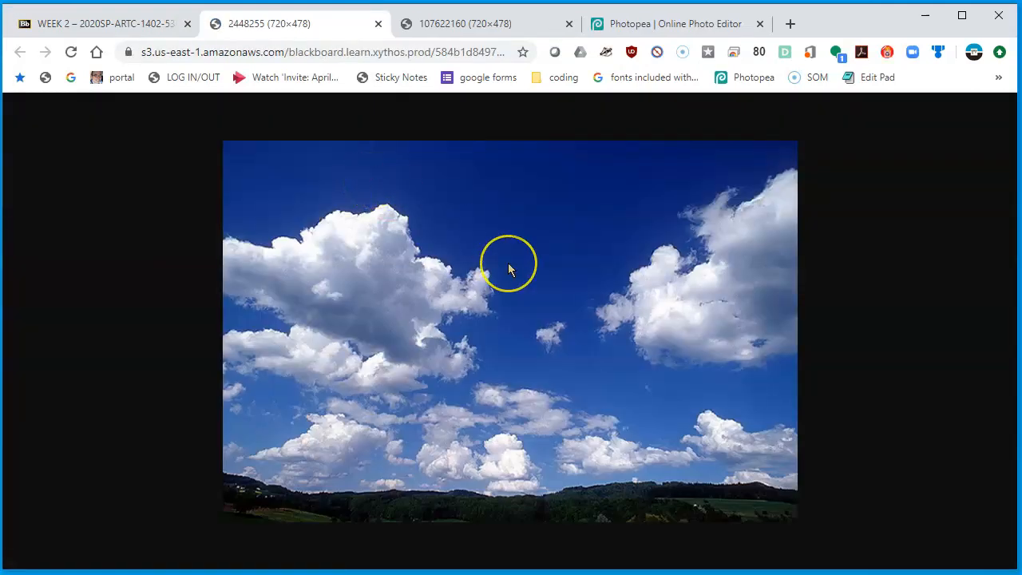
{"action": "right_click", "coordinate": [511, 263]}
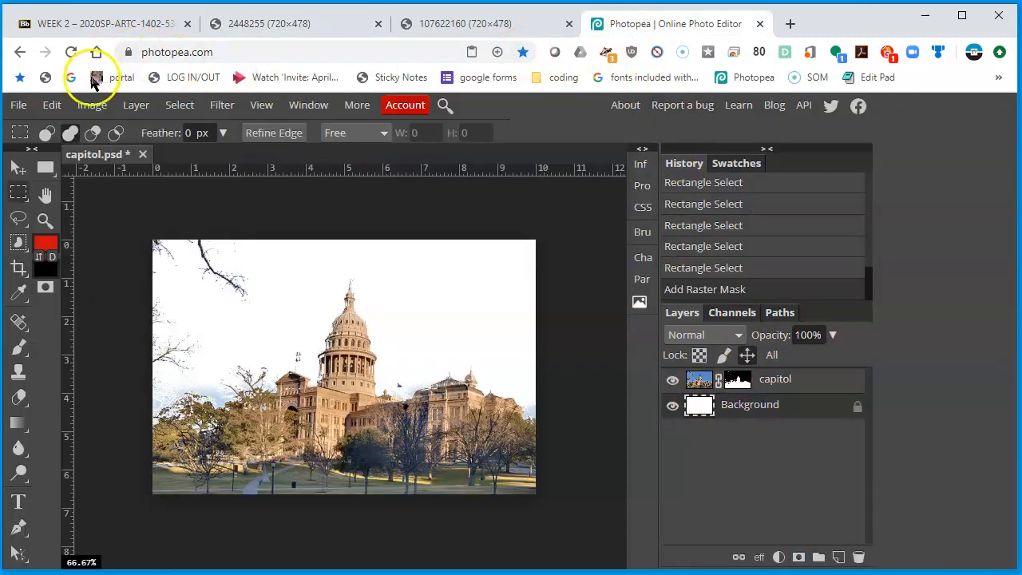
Paste the copied clouds image into the capitol project as Layer 1.
{"action": "left_click", "coordinate": [51, 105]}
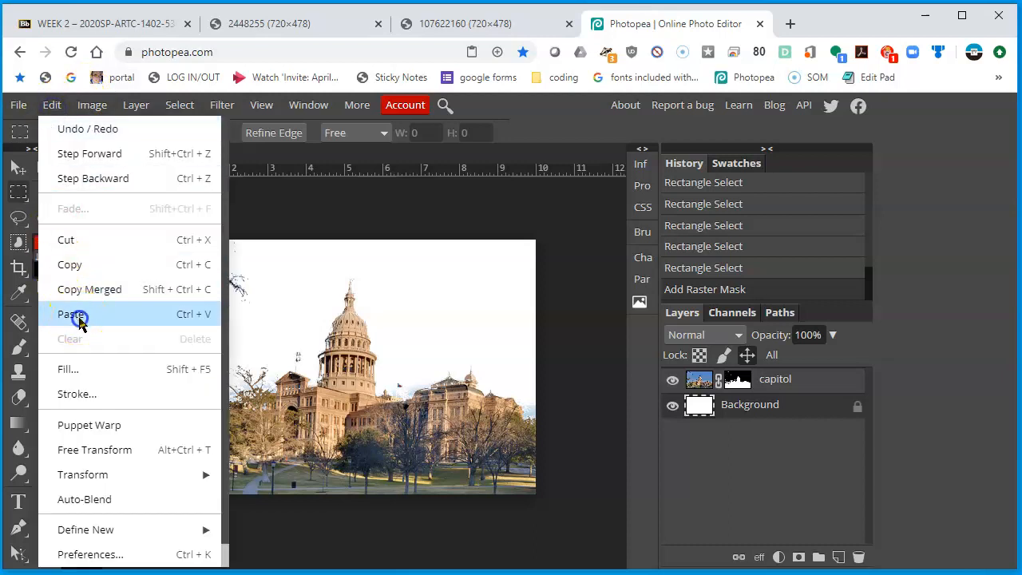
{"action": "left_click", "coordinate": [72, 313]}
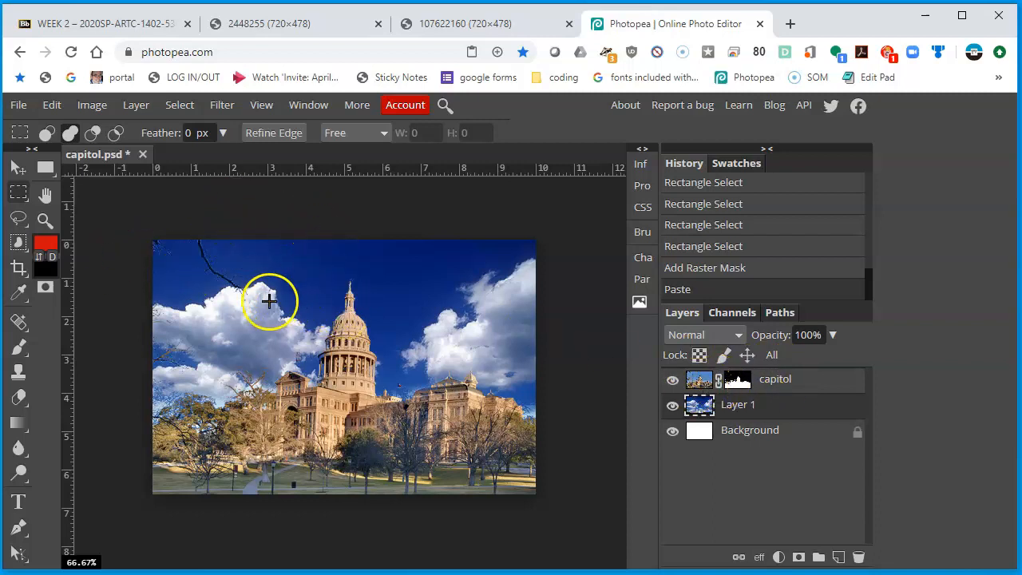
{"action": "mouse_move", "coordinate": [566, 318]}
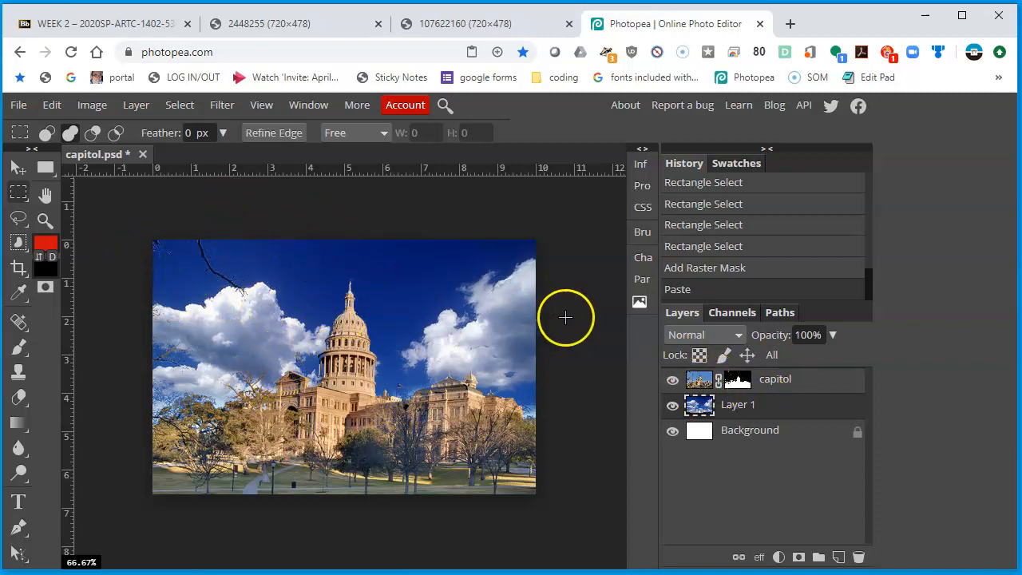
{"action": "mouse_move", "coordinate": [374, 289]}
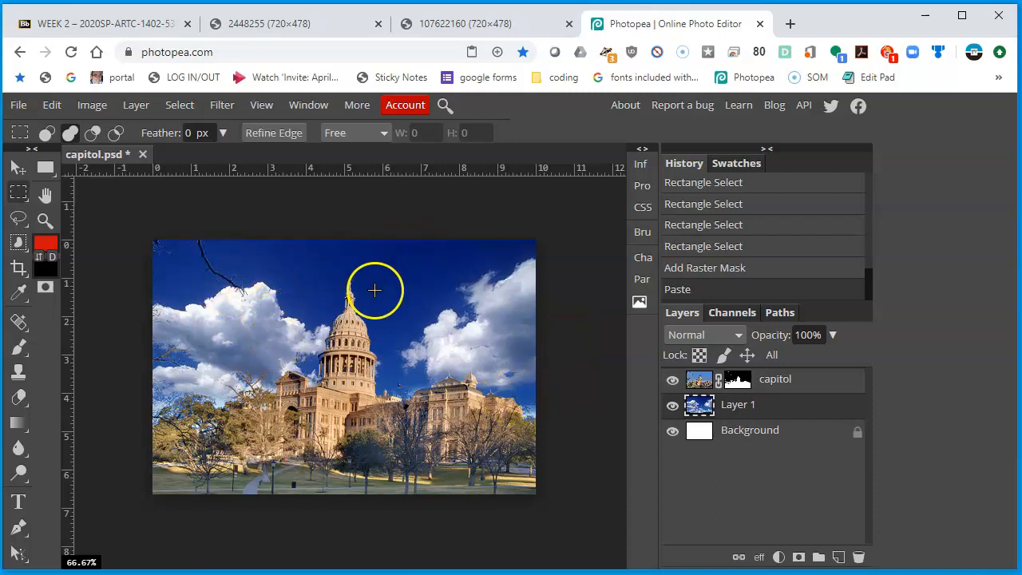
{"action": "mouse_move", "coordinate": [626, 395]}
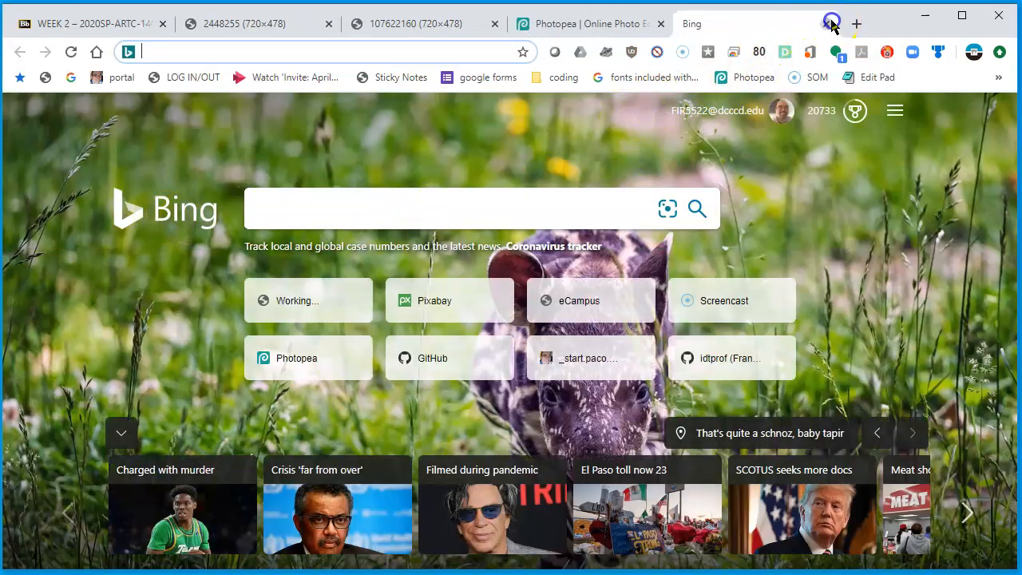
Close the stray Bing browser tab to return to Photopea.
{"action": "left_click", "coordinate": [587, 23]}
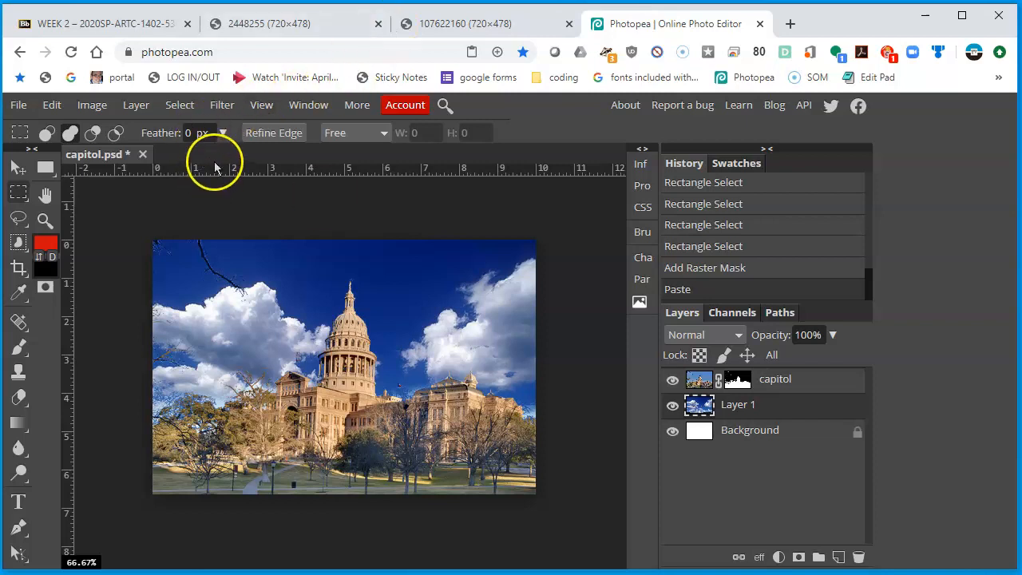
{"action": "mouse_move", "coordinate": [331, 296]}
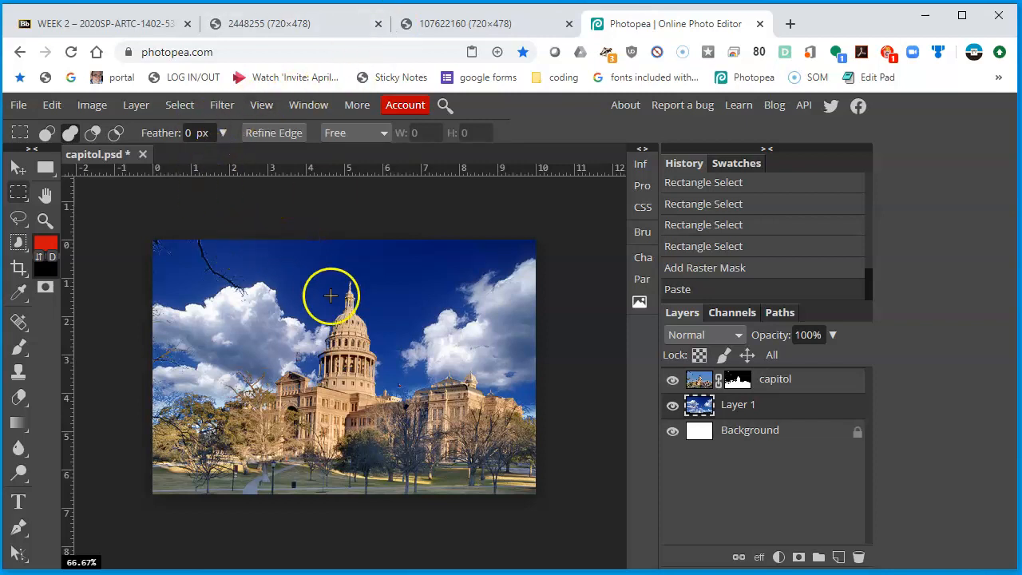
{"action": "mouse_move", "coordinate": [289, 303]}
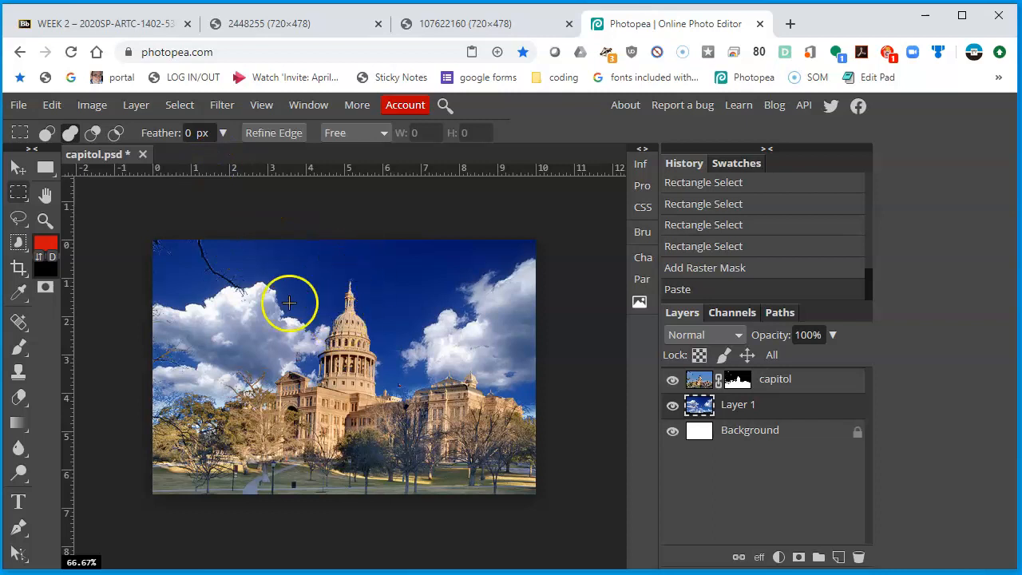
{"action": "mouse_move", "coordinate": [52, 48]}
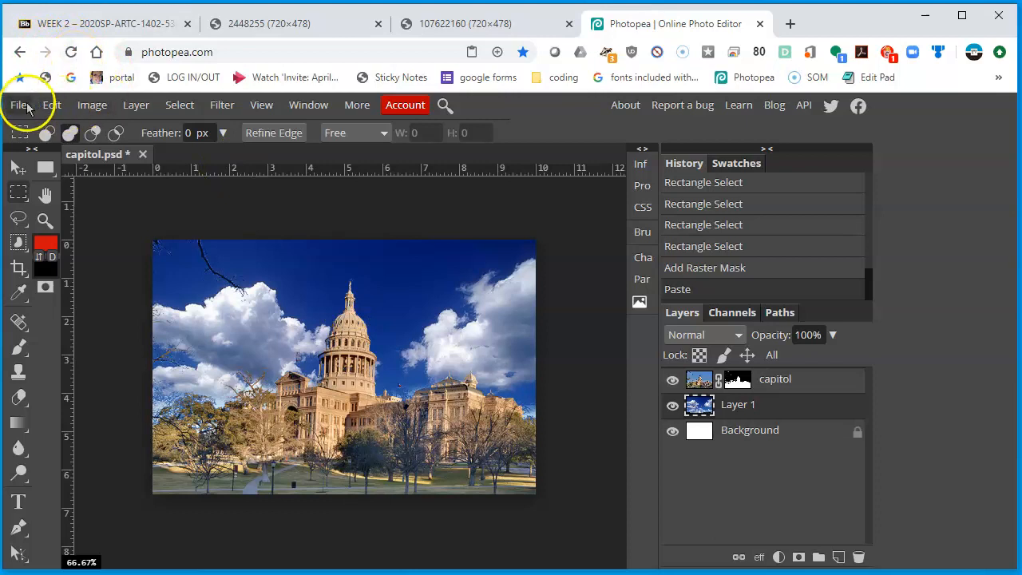
Bring up Photopea's File menu over the capitol-with-clouds composite.
{"action": "left_click", "coordinate": [18, 105]}
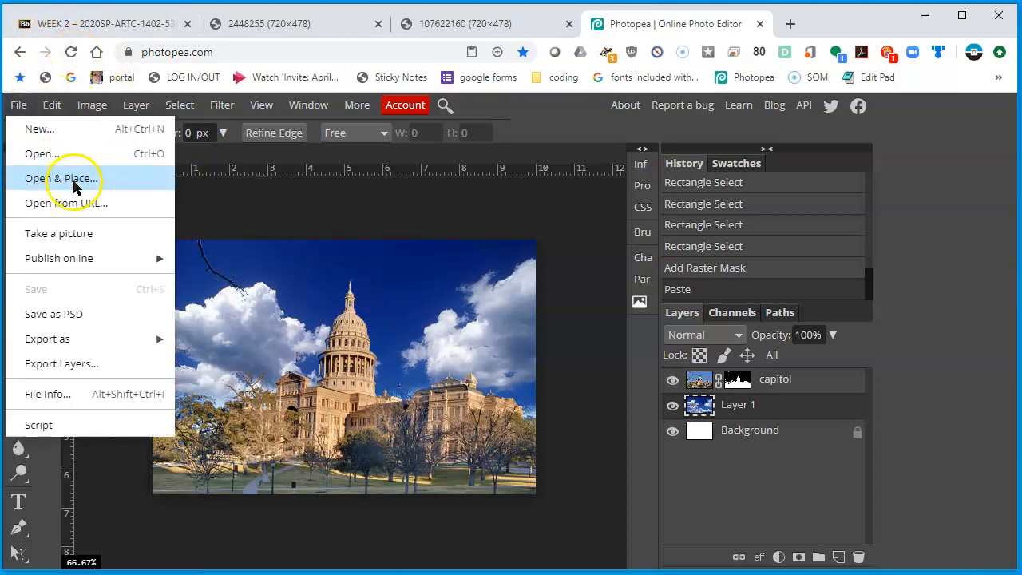